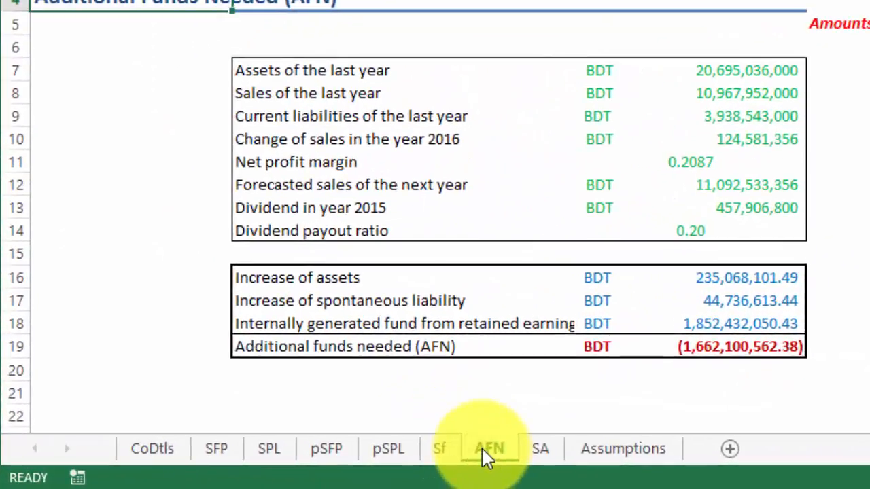
Step: Copy the AFN sheet and place the copy before the Assumptions sheet
{"action": "right_click", "coordinate": [489, 449]}
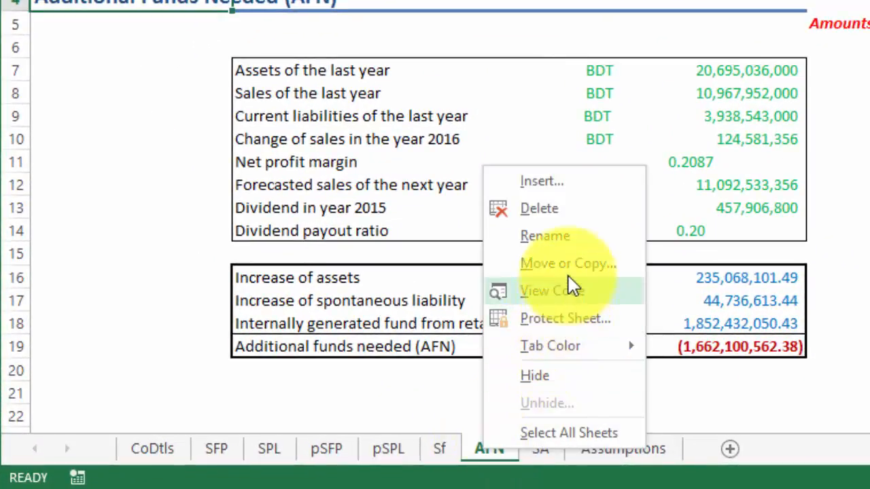
{"action": "left_click", "coordinate": [568, 263]}
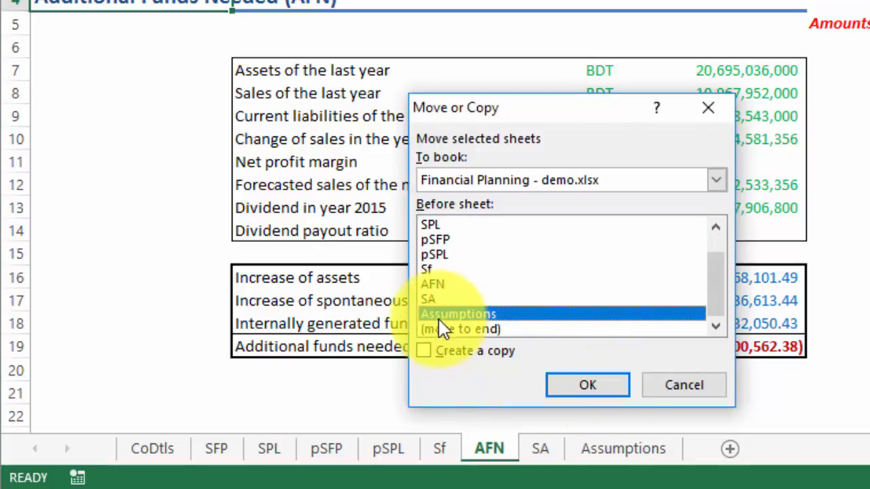
{"action": "left_click", "coordinate": [423, 351]}
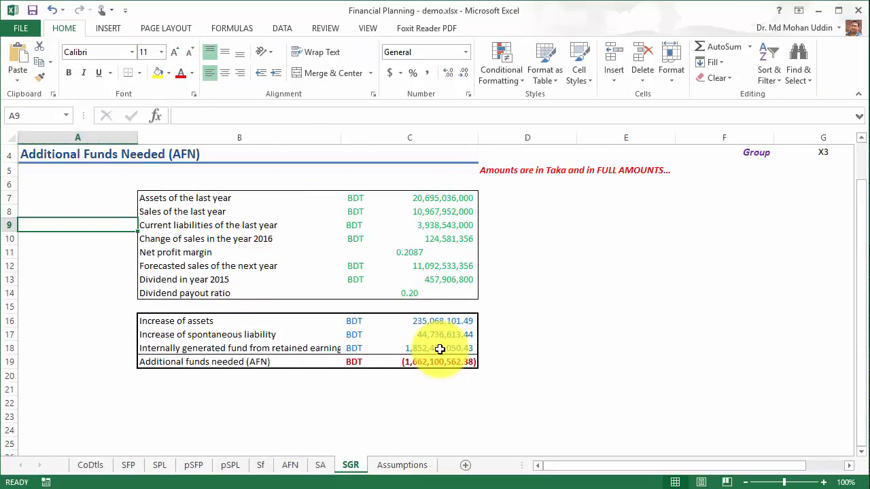
{"action": "mouse_move", "coordinate": [611, 355]}
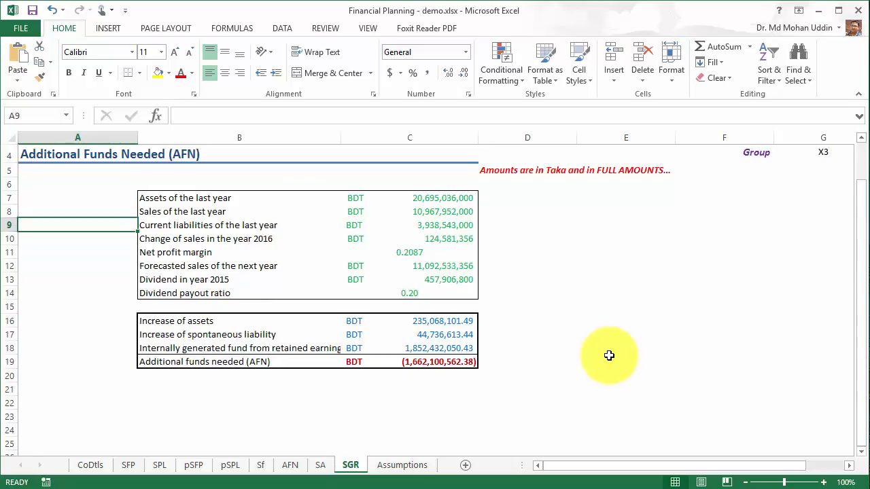
{"action": "mouse_move", "coordinate": [614, 353]}
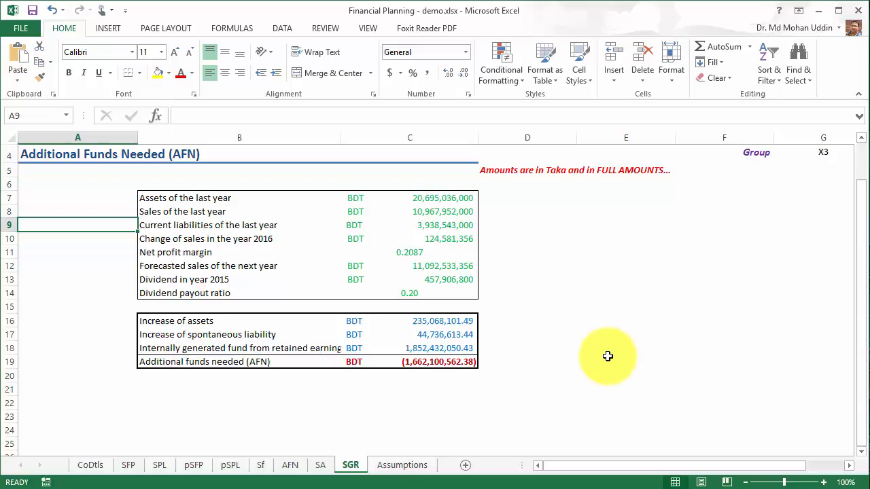
{"action": "mouse_move", "coordinate": [357, 394]}
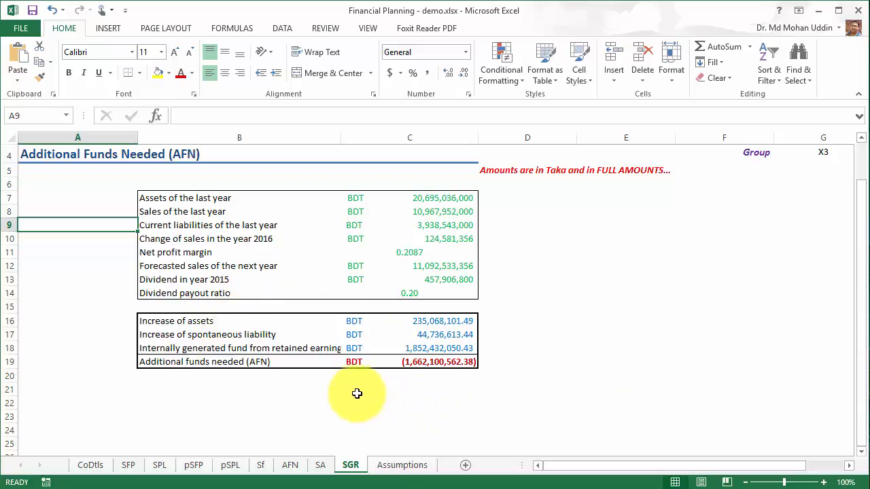
{"action": "left_click", "coordinate": [431, 362]}
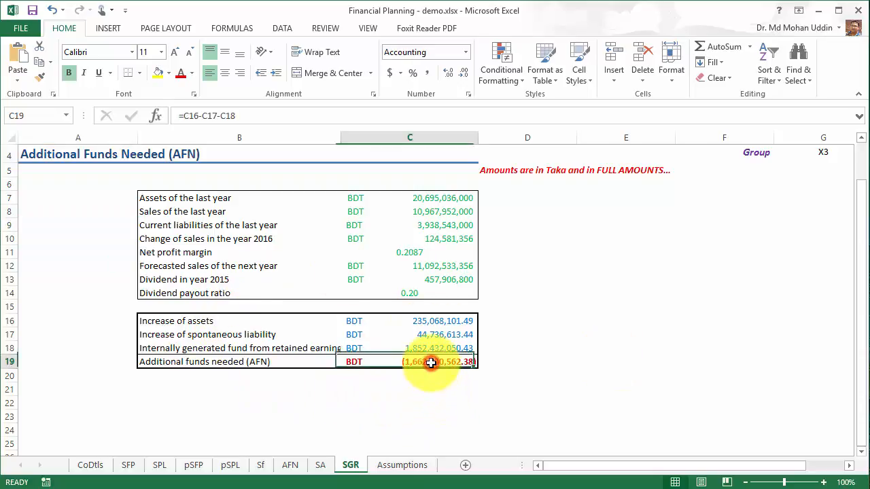
{"action": "mouse_move", "coordinate": [680, 334]}
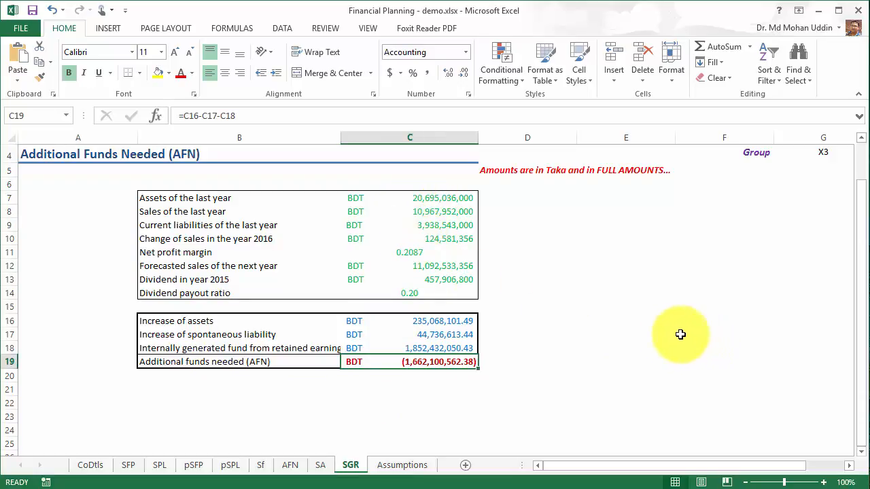
{"action": "mouse_move", "coordinate": [306, 290]}
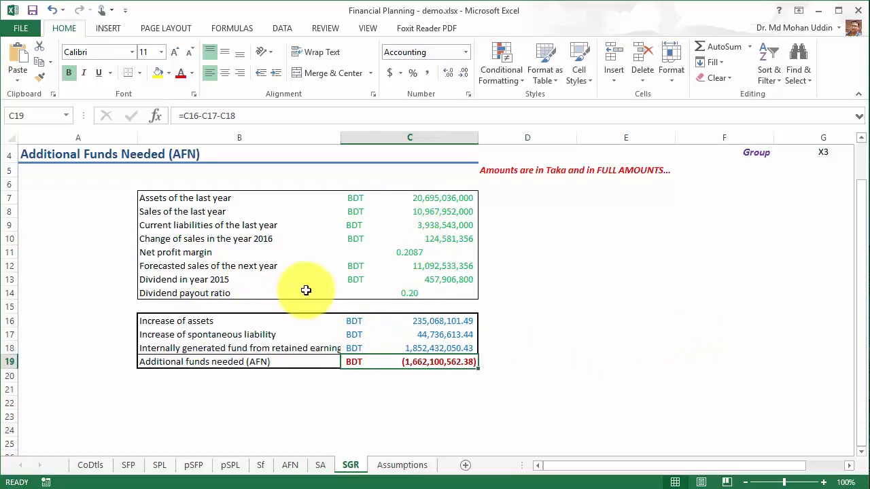
{"action": "mouse_move", "coordinate": [294, 264]}
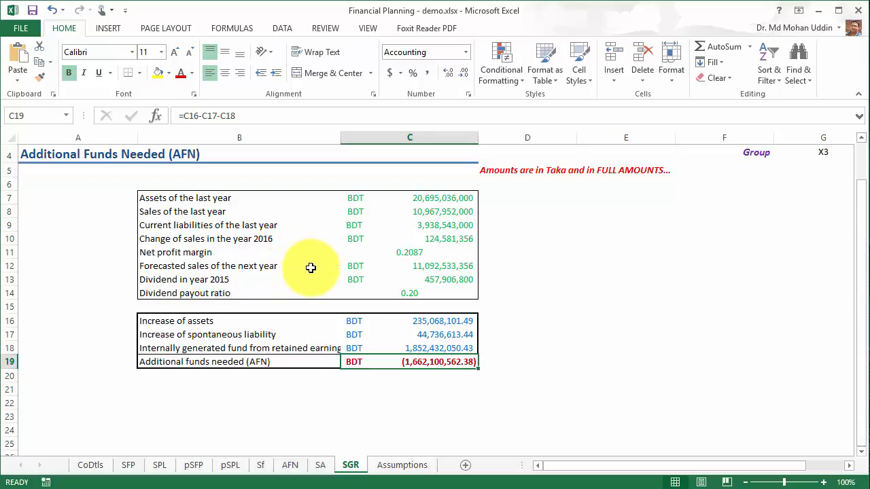
{"action": "mouse_move", "coordinate": [320, 304]}
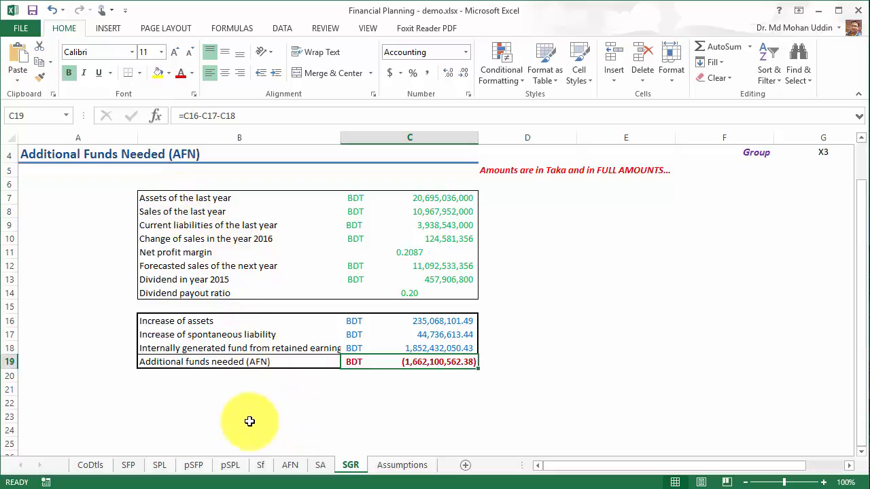
{"action": "mouse_move", "coordinate": [264, 394]}
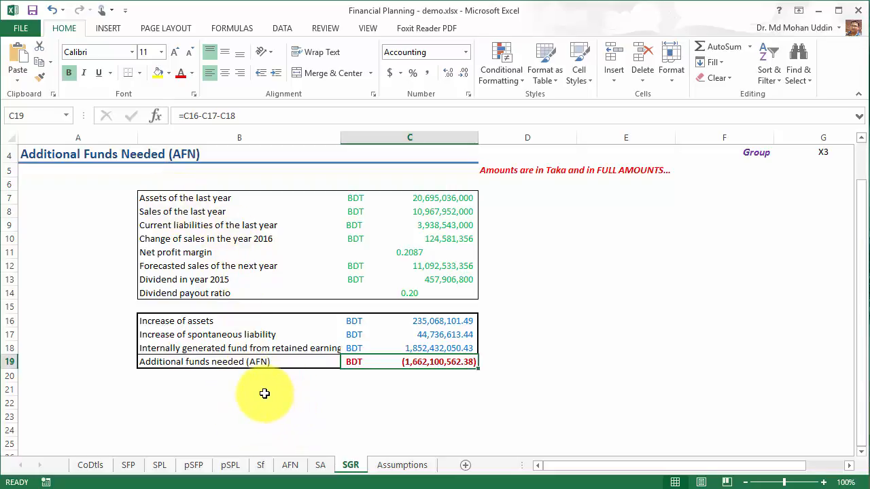
{"action": "mouse_move", "coordinate": [482, 318]}
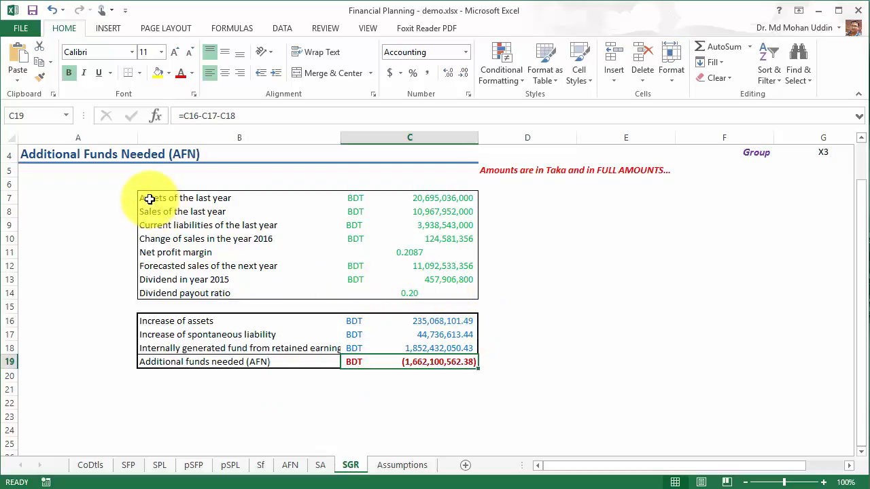
Step: Drag the AFN table B7:C19 down three rows so it starts at row 10
{"action": "left_click", "coordinate": [144, 197]}
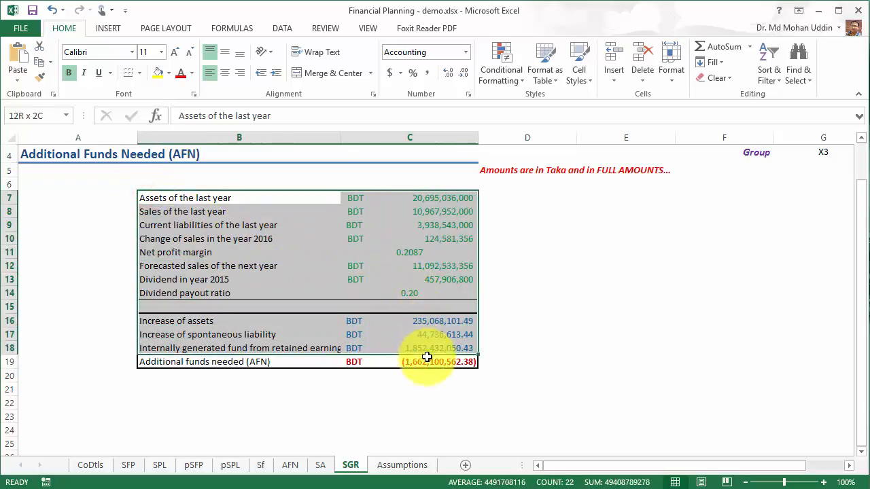
{"action": "left_click", "coordinate": [239, 198]}
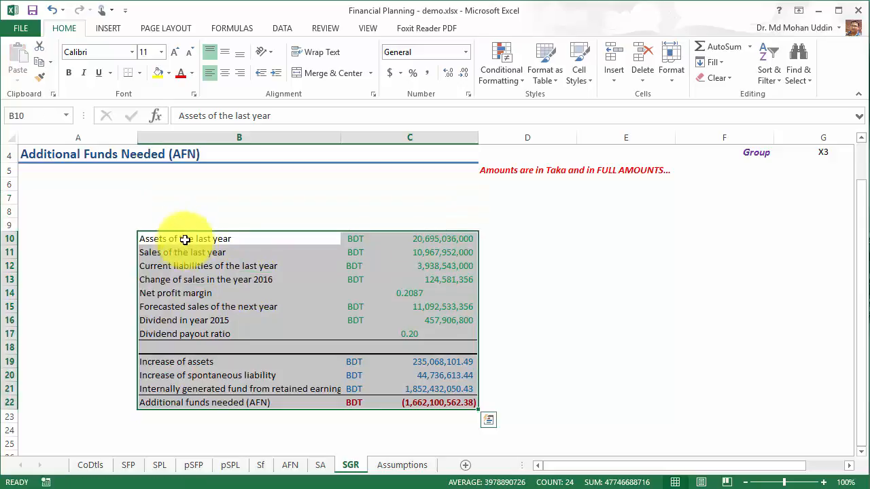
{"action": "left_click", "coordinate": [238, 221]}
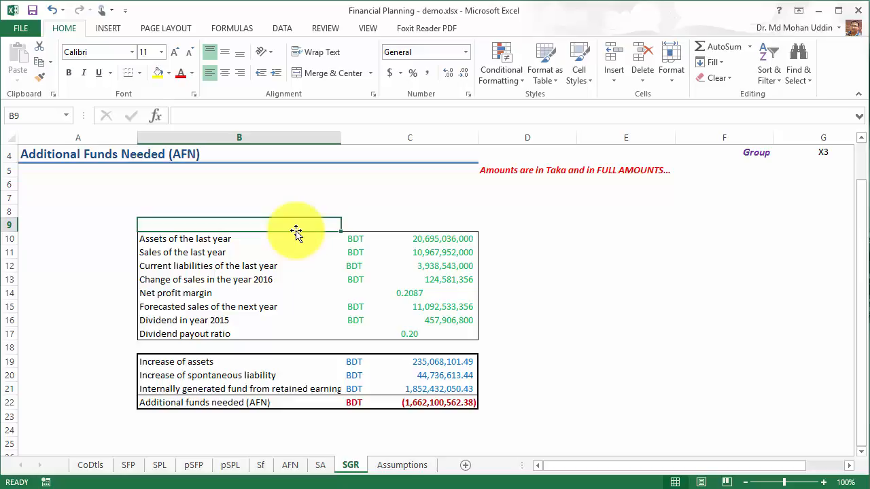
Step: Label B7 'Growth rate of sales' and switch to the Sf sheet
{"action": "left_click", "coordinate": [239, 211]}
{"action": "type", "text": "Growth"}
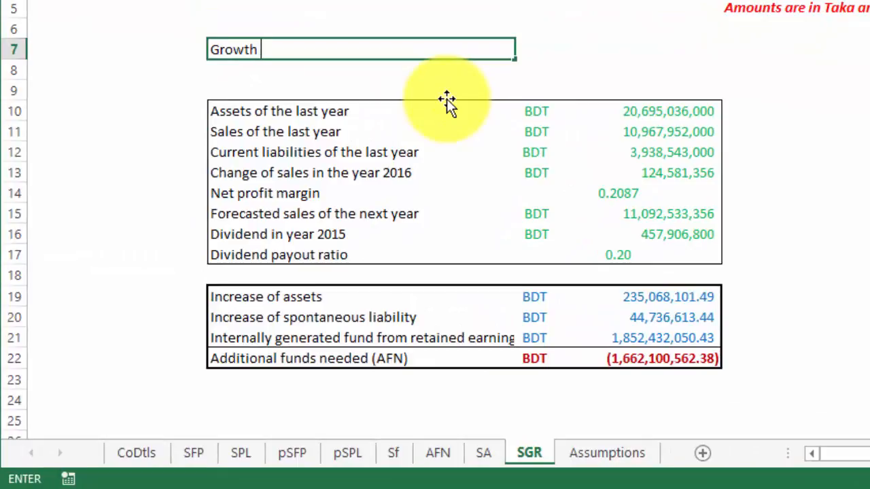
{"action": "type", "text": "rate of sales"}
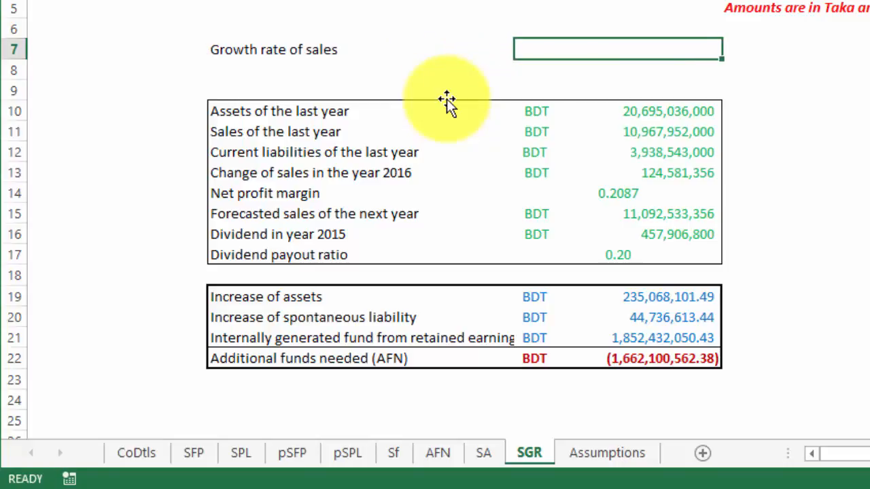
{"action": "mouse_move", "coordinate": [438, 426]}
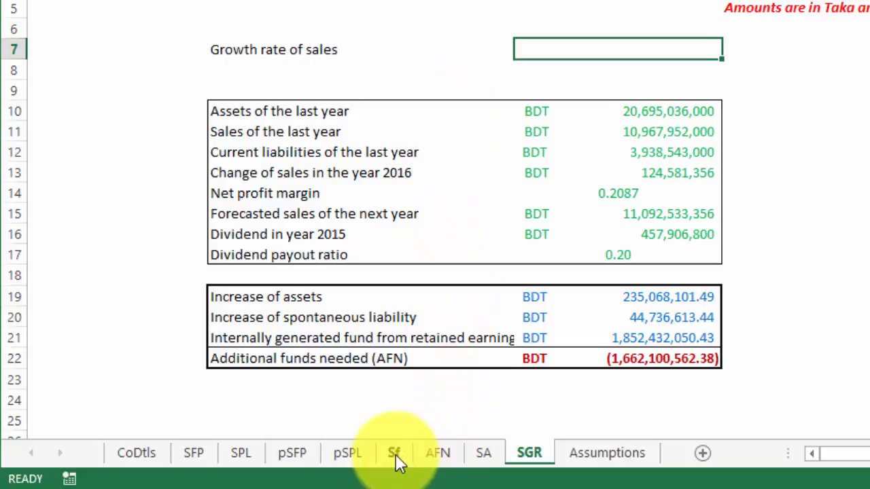
{"action": "left_click", "coordinate": [394, 453]}
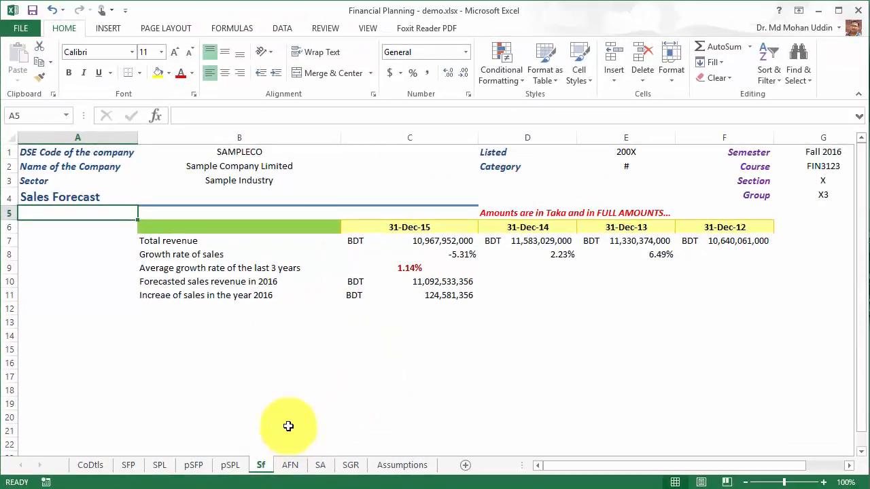
{"action": "mouse_move", "coordinate": [299, 295]}
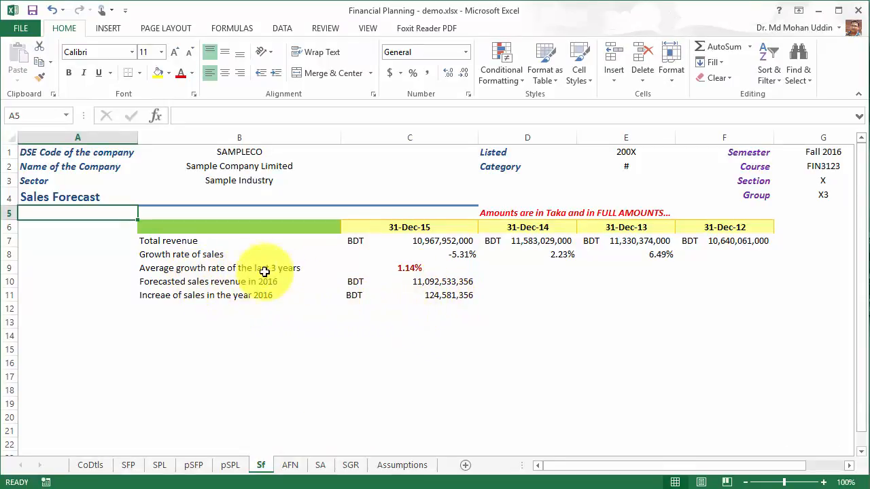
{"action": "mouse_move", "coordinate": [405, 271]}
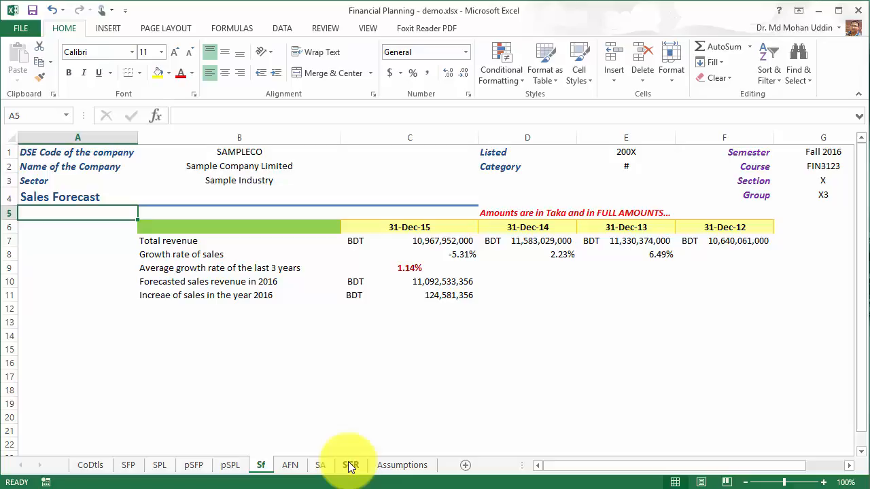
{"action": "left_click", "coordinate": [351, 465]}
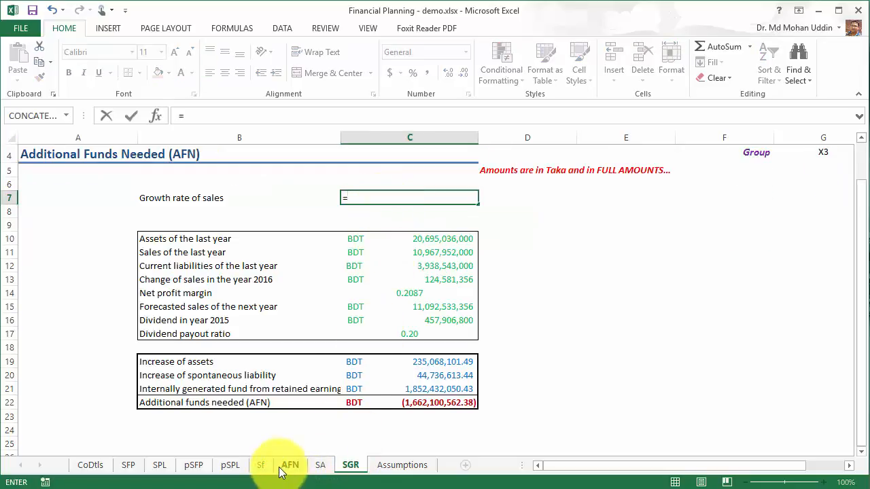
{"action": "left_click", "coordinate": [261, 465]}
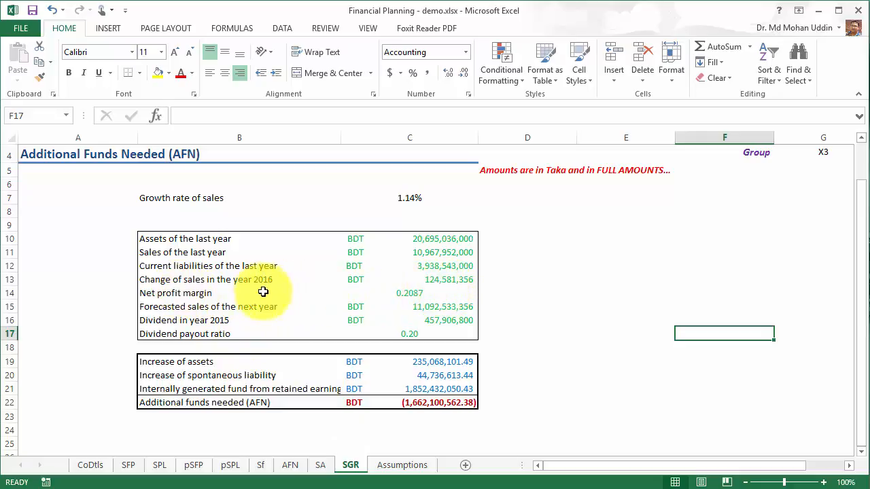
{"action": "left_click", "coordinate": [409, 279]}
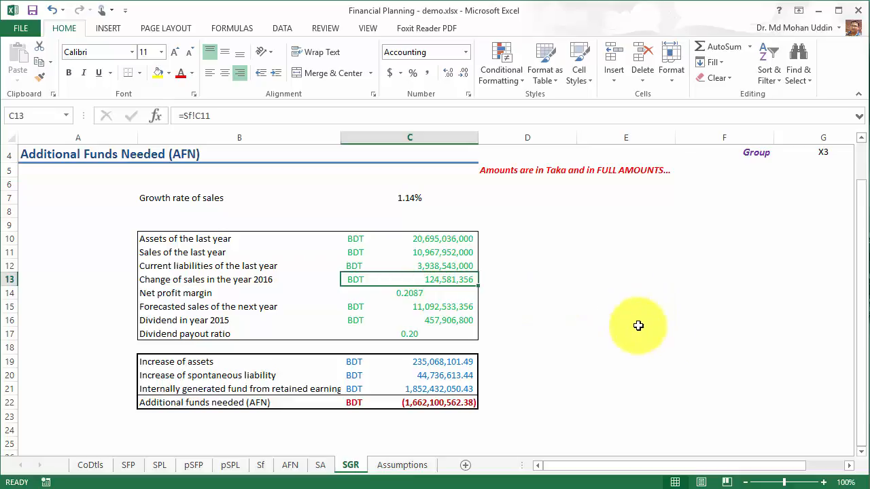
{"action": "mouse_move", "coordinate": [261, 469]}
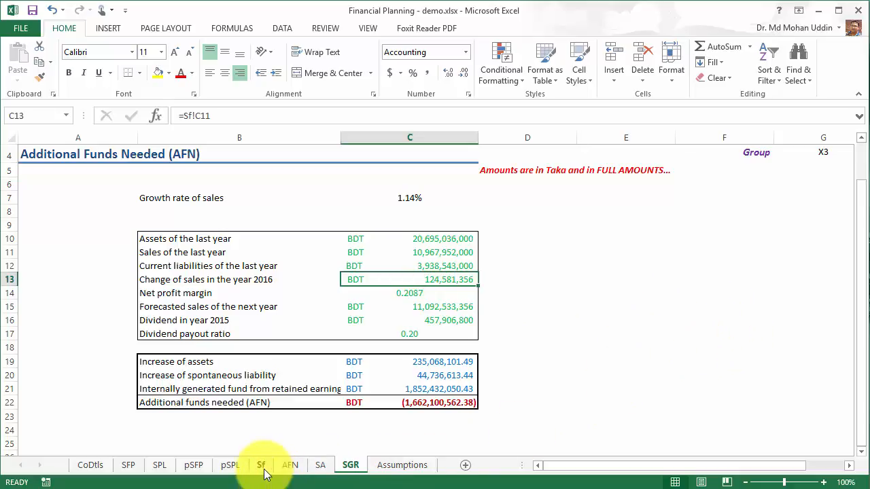
{"action": "left_click", "coordinate": [261, 465]}
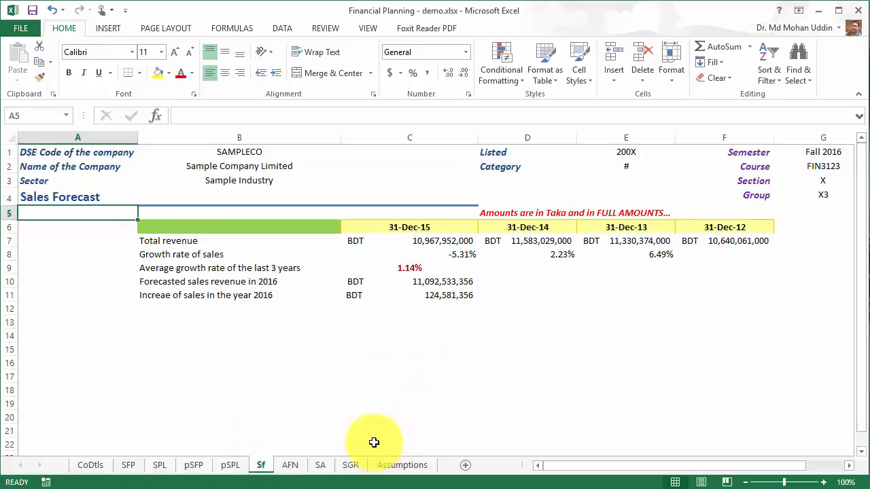
{"action": "left_click", "coordinate": [350, 465]}
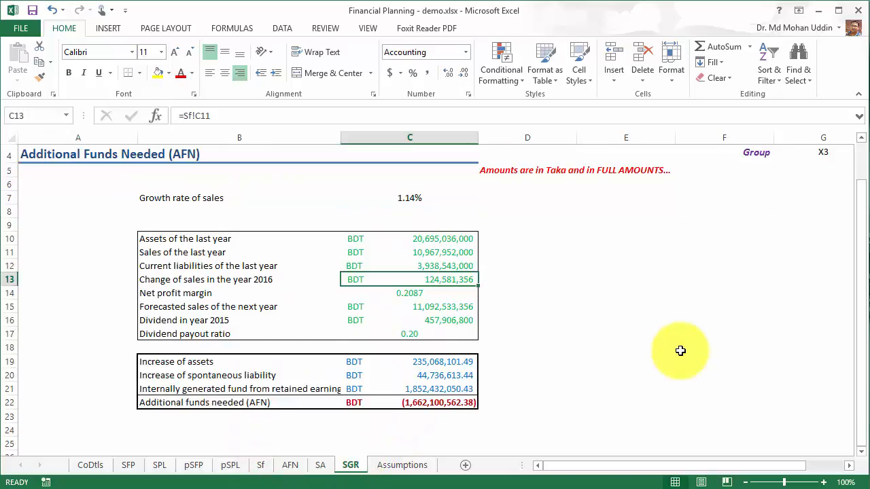
{"action": "mouse_move", "coordinate": [682, 351]}
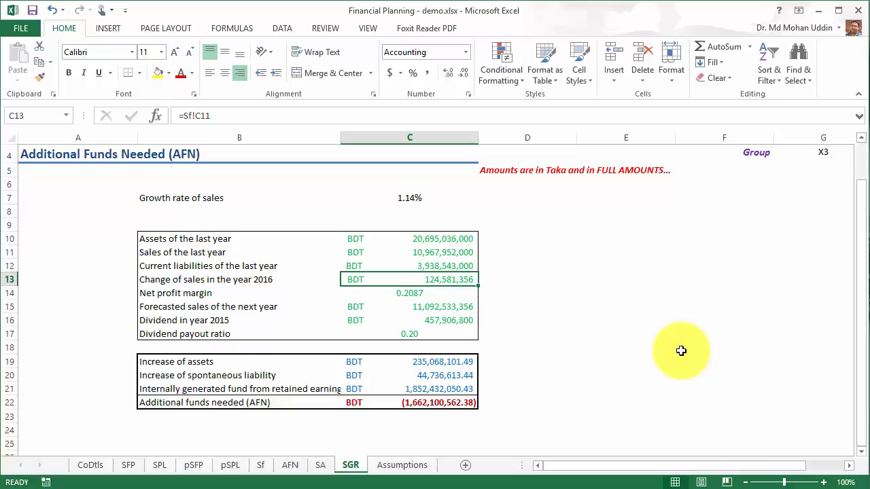
{"action": "mouse_move", "coordinate": [399, 213]}
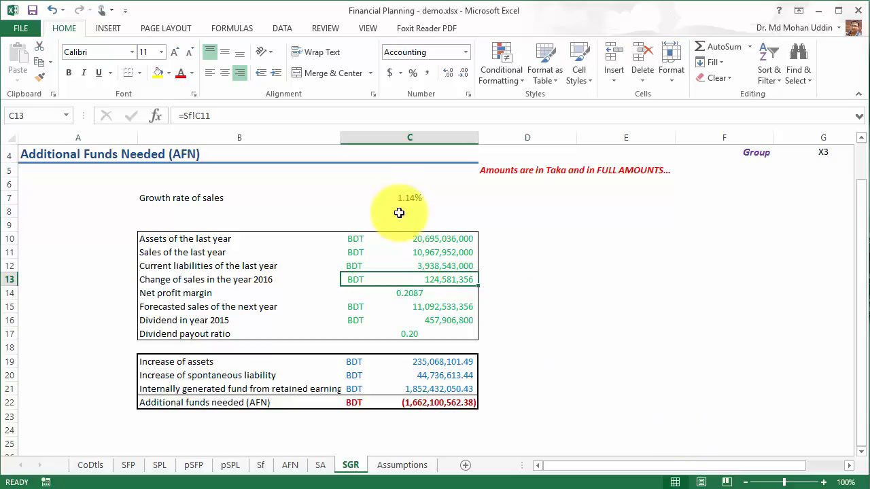
Step: Enter =C11*C7 in C13 so 2016 change of sales uses the growth rate
{"action": "left_click", "coordinate": [408, 198]}
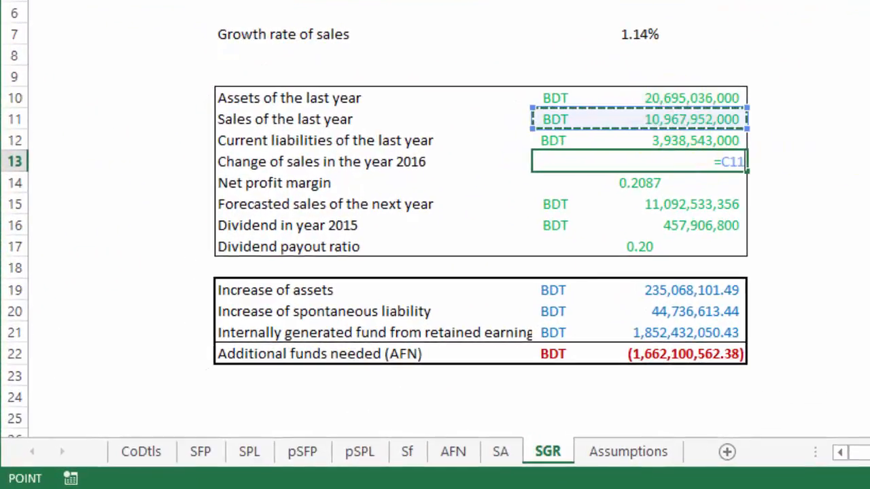
{"action": "type", "text": "*"}
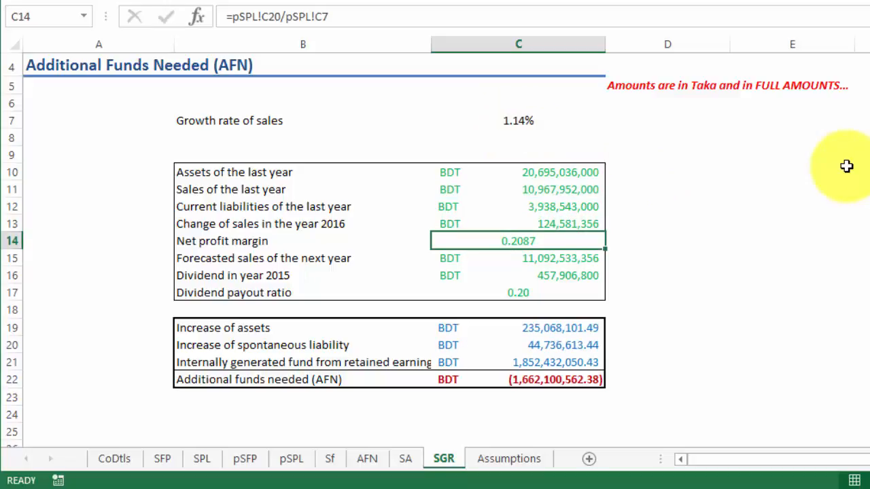
{"action": "mouse_move", "coordinate": [550, 223]}
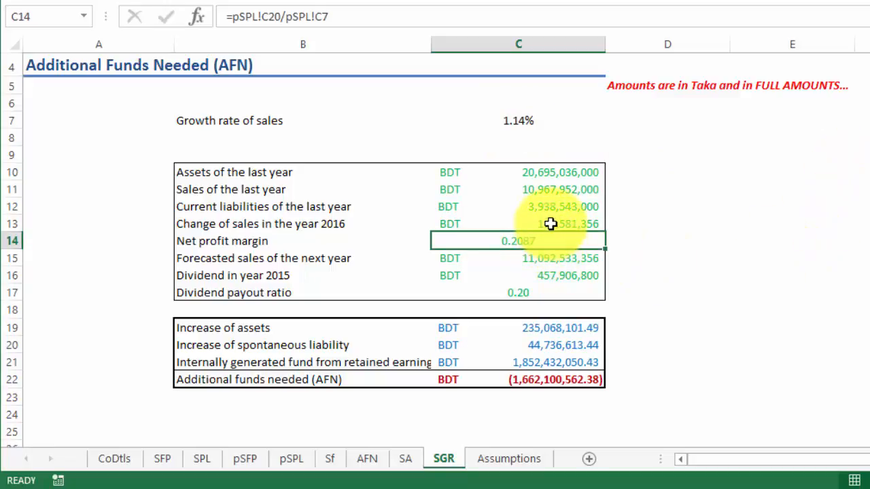
{"action": "left_click", "coordinate": [519, 224]}
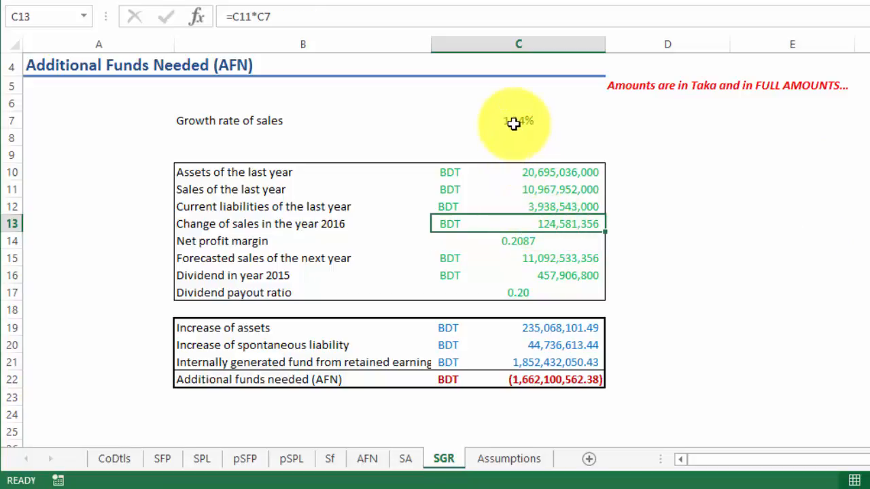
{"action": "mouse_move", "coordinate": [540, 392]}
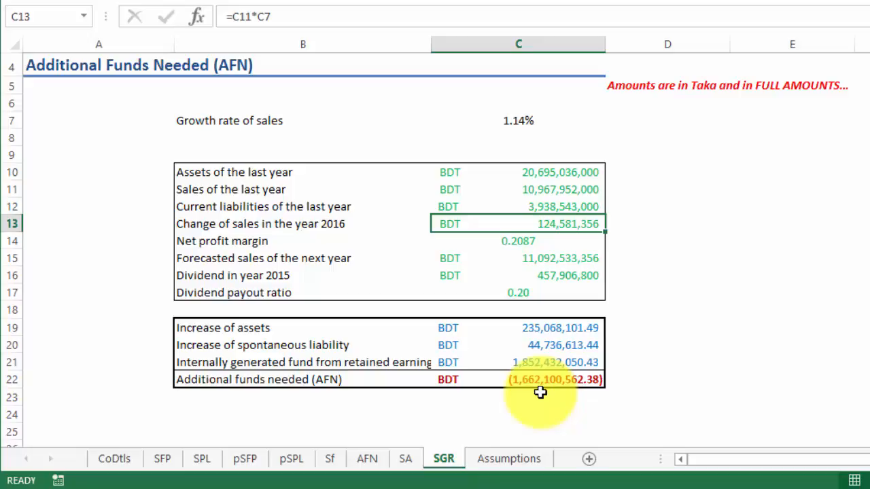
{"action": "left_click", "coordinate": [518, 120]}
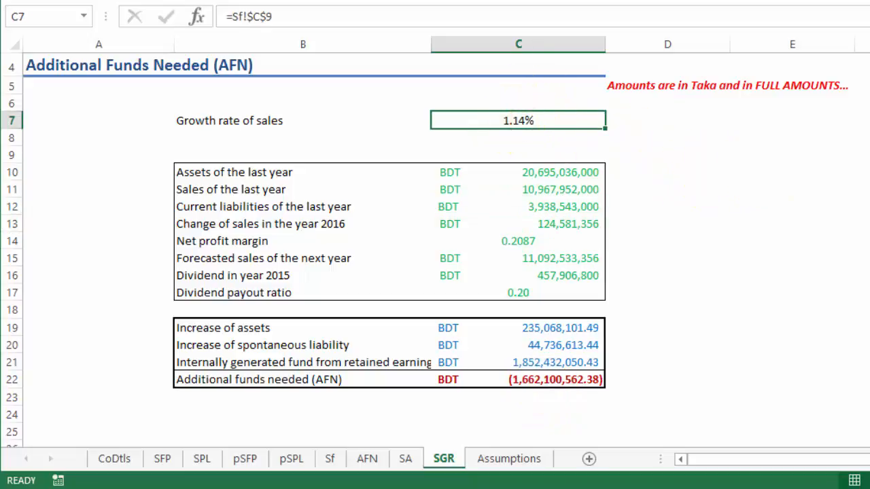
{"action": "type", "text": "2%"}
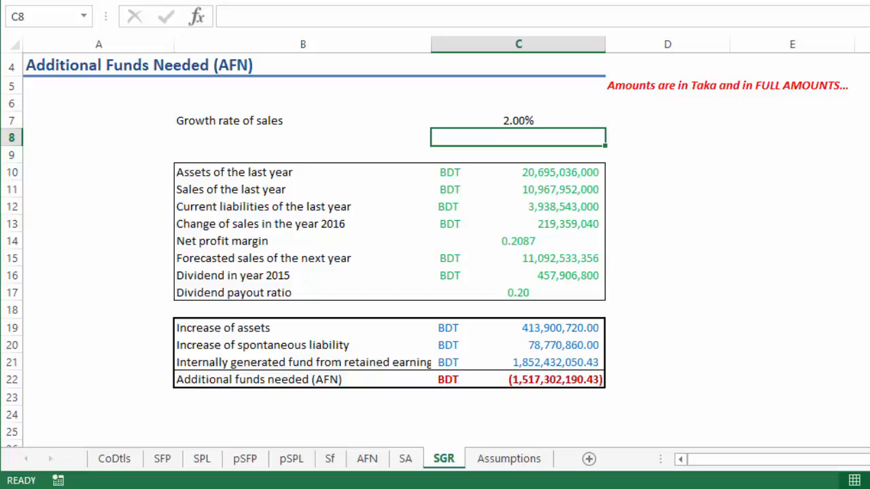
{"action": "mouse_move", "coordinate": [329, 24]}
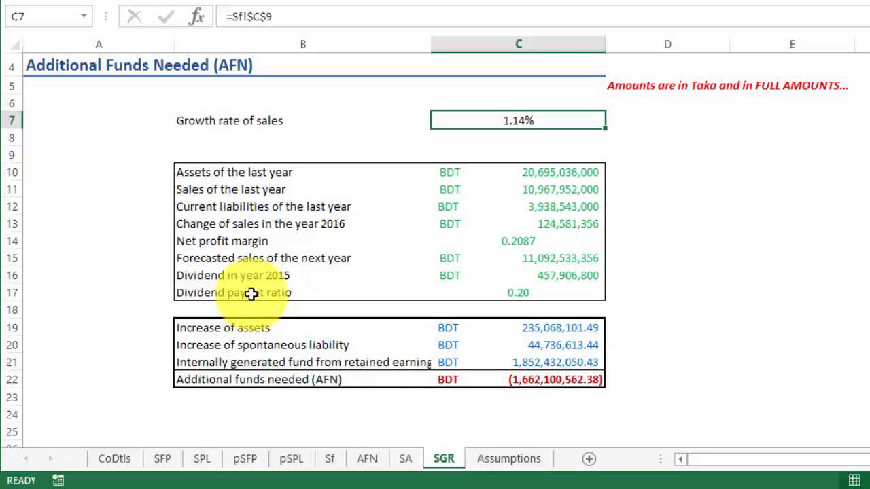
{"action": "mouse_move", "coordinate": [549, 120]}
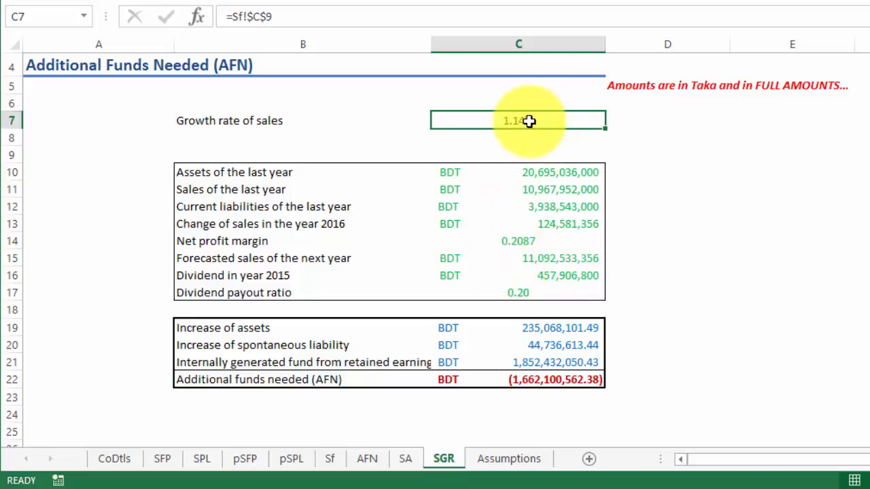
{"action": "mouse_move", "coordinate": [250, 272]}
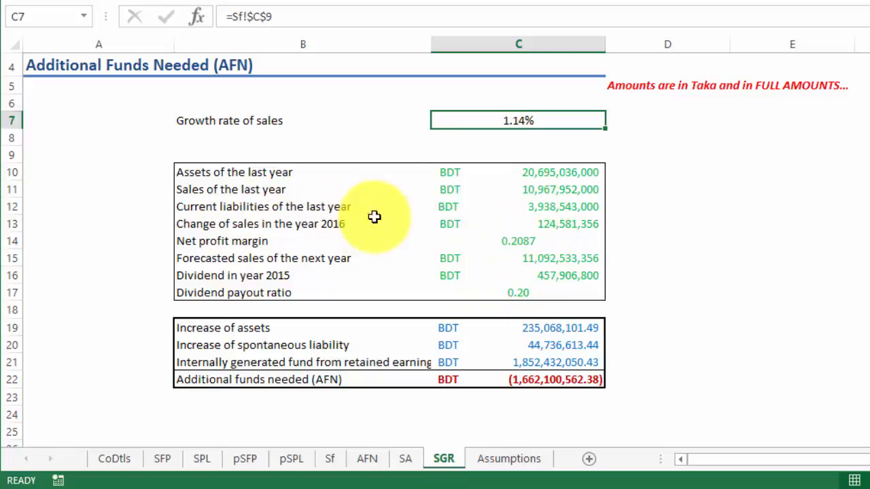
{"action": "mouse_move", "coordinate": [556, 100]}
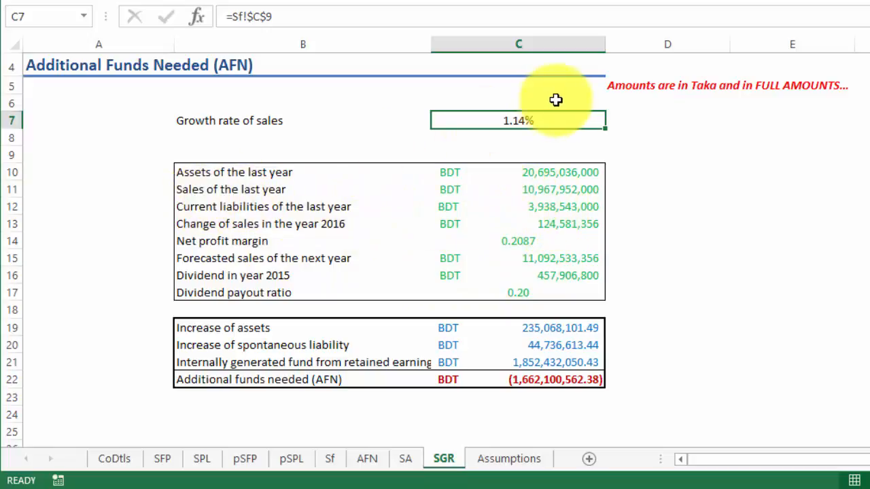
{"action": "mouse_move", "coordinate": [563, 177]}
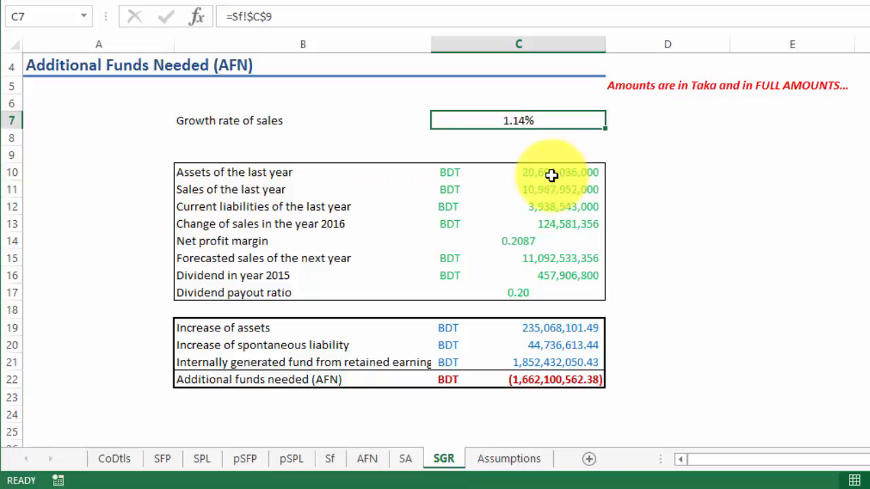
{"action": "mouse_move", "coordinate": [552, 196]}
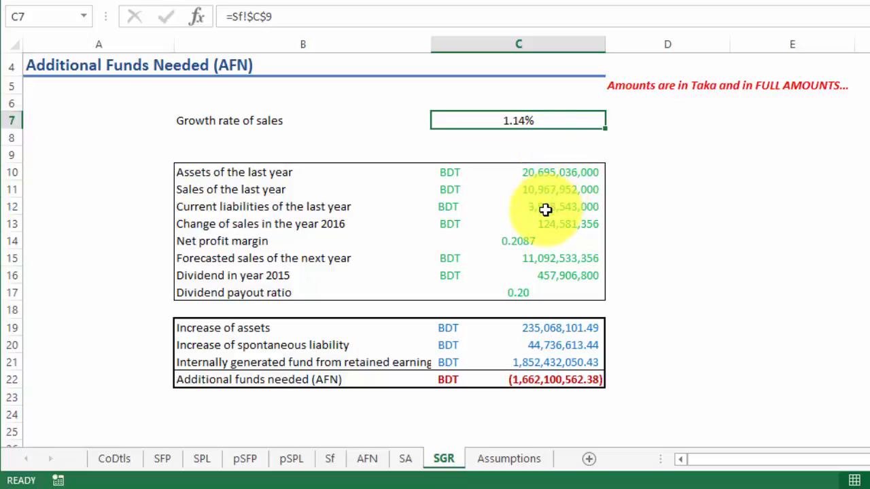
{"action": "left_click", "coordinate": [518, 206]}
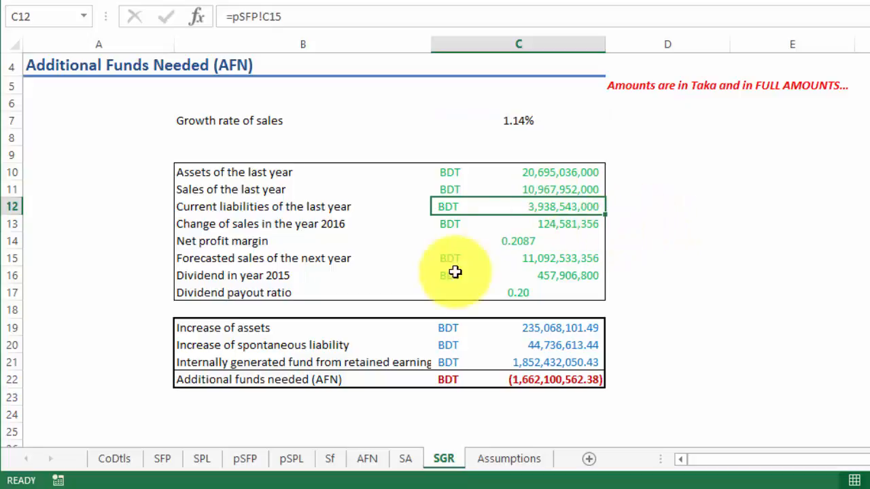
{"action": "mouse_move", "coordinate": [244, 233]}
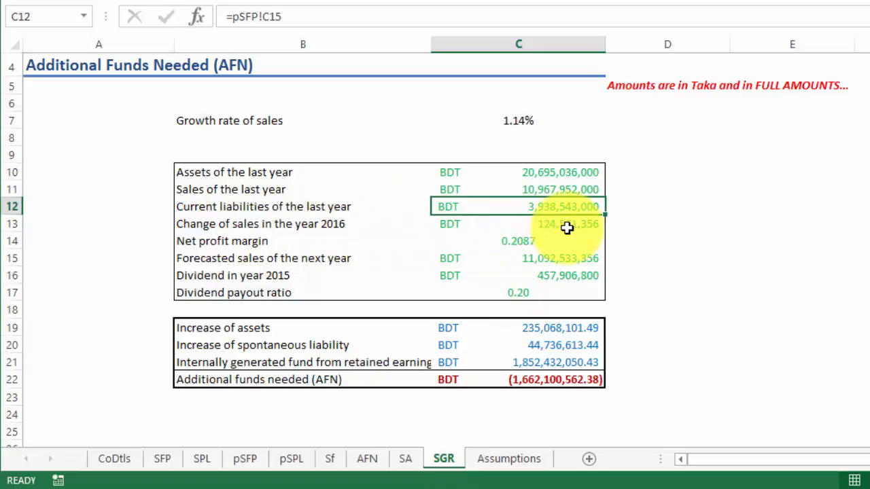
{"action": "left_click", "coordinate": [518, 224]}
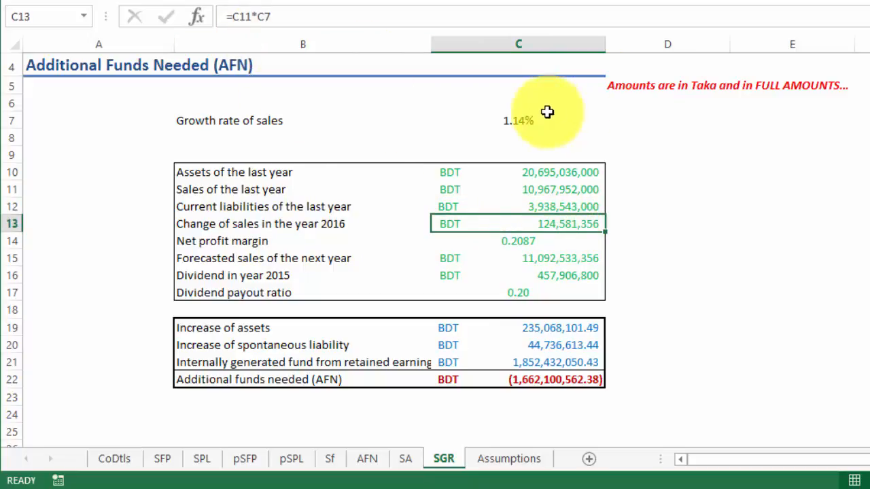
{"action": "mouse_move", "coordinate": [522, 265]}
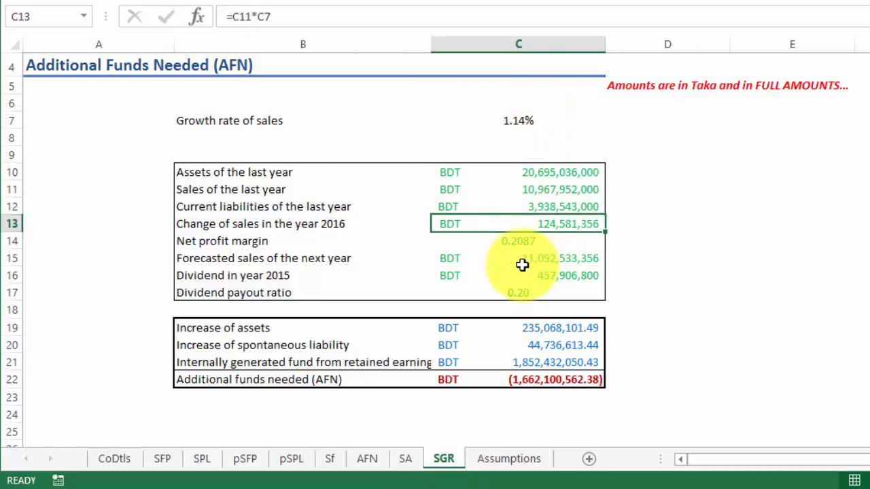
{"action": "left_click", "coordinate": [518, 241]}
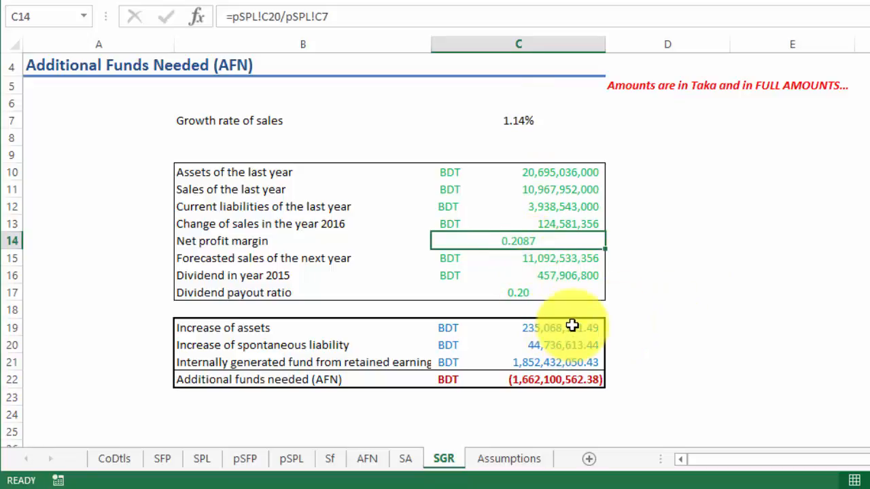
{"action": "mouse_move", "coordinate": [510, 285]}
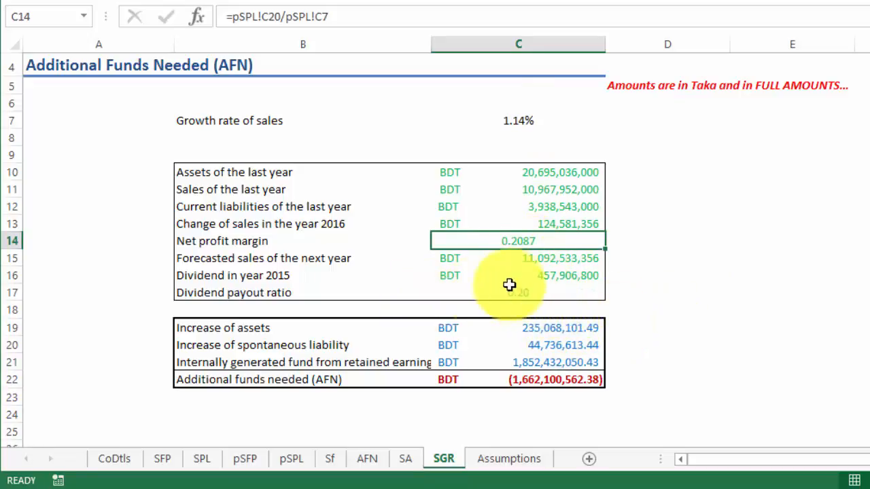
{"action": "left_click", "coordinate": [518, 258]}
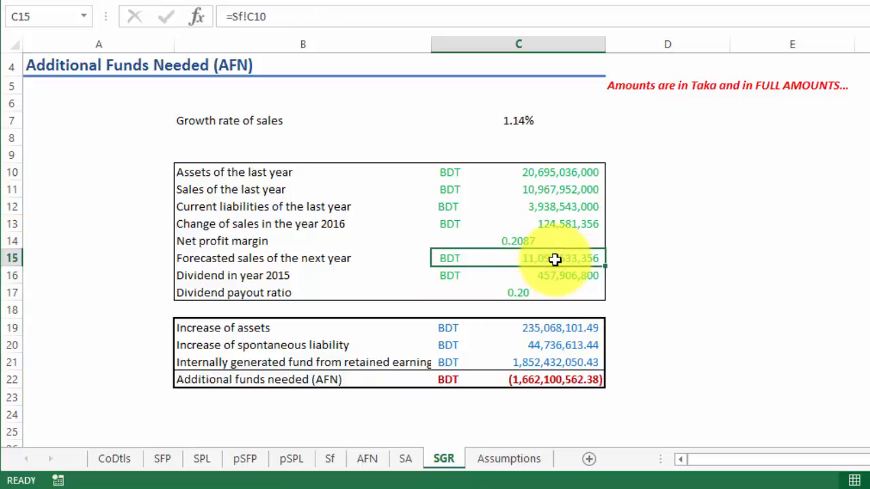
{"action": "mouse_move", "coordinate": [838, 341]}
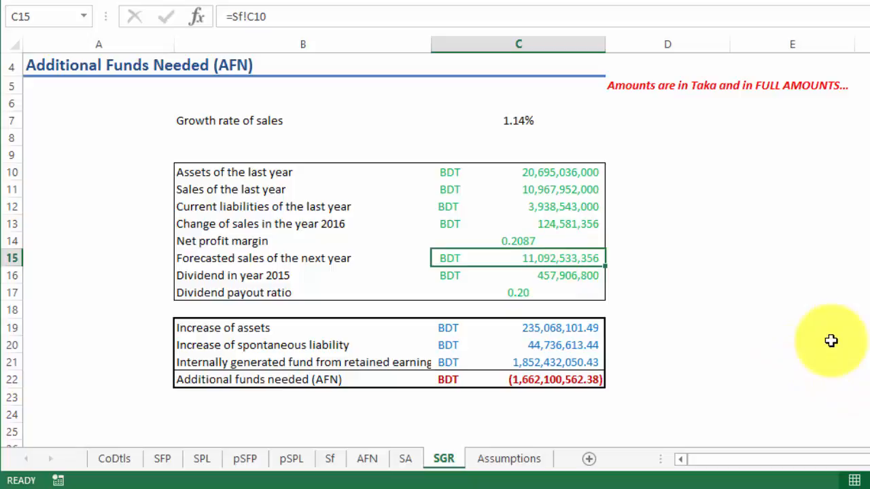
{"action": "mouse_move", "coordinate": [518, 139]}
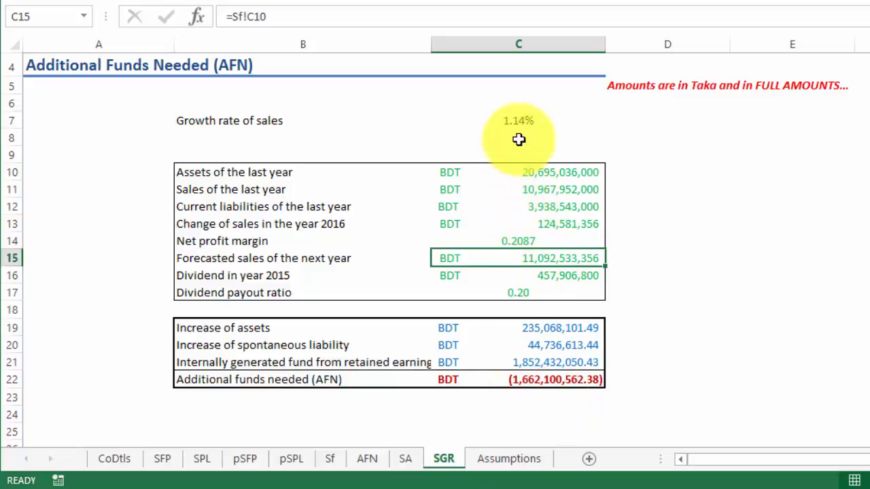
{"action": "mouse_move", "coordinate": [519, 126]}
{"action": "type", "text": "=C11"}
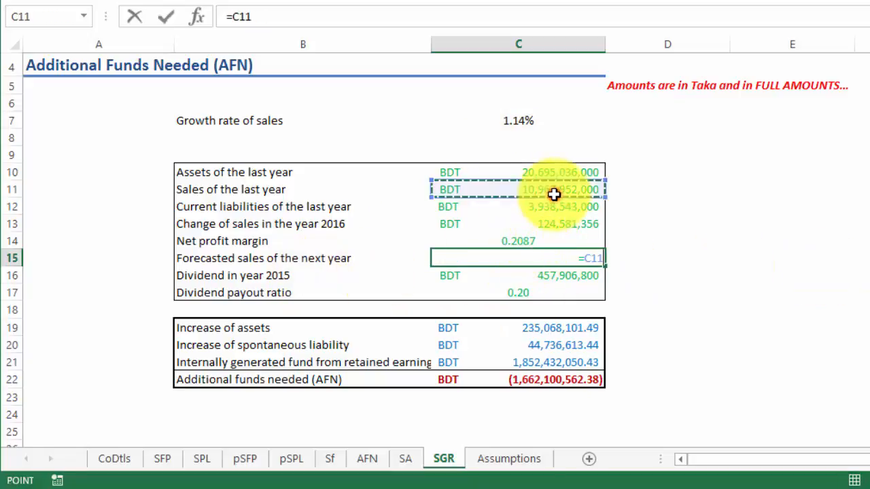
{"action": "type", "text": "*"}
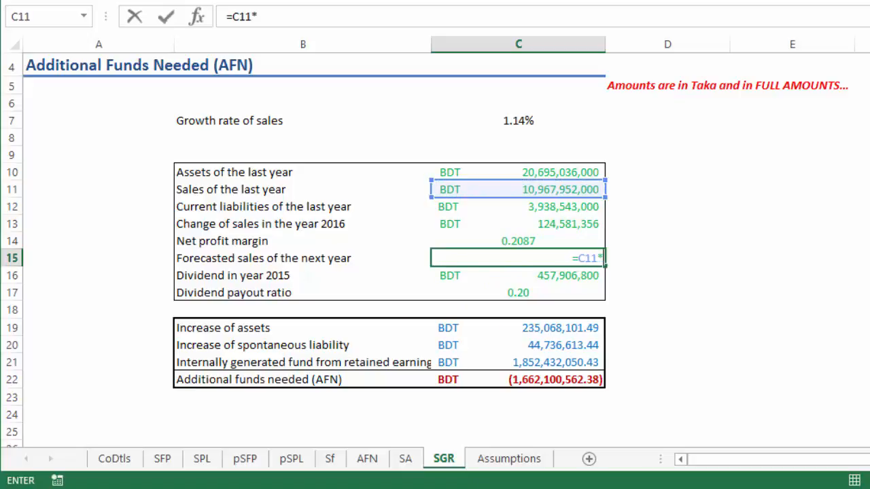
{"action": "type", "text": "(1+"}
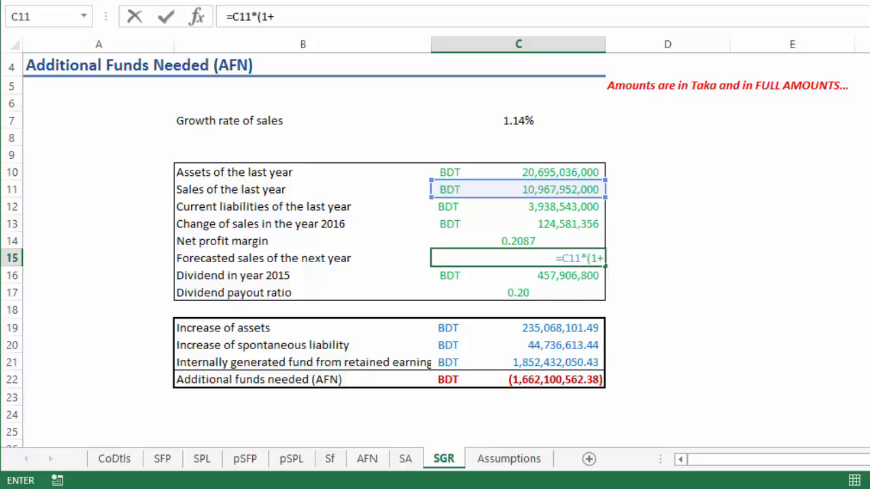
{"action": "left_click", "coordinate": [518, 120]}
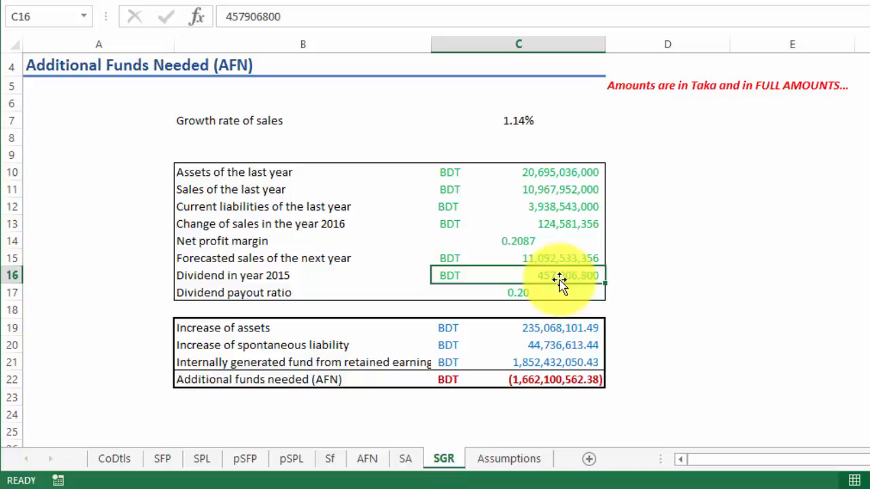
{"action": "left_click", "coordinate": [518, 293]}
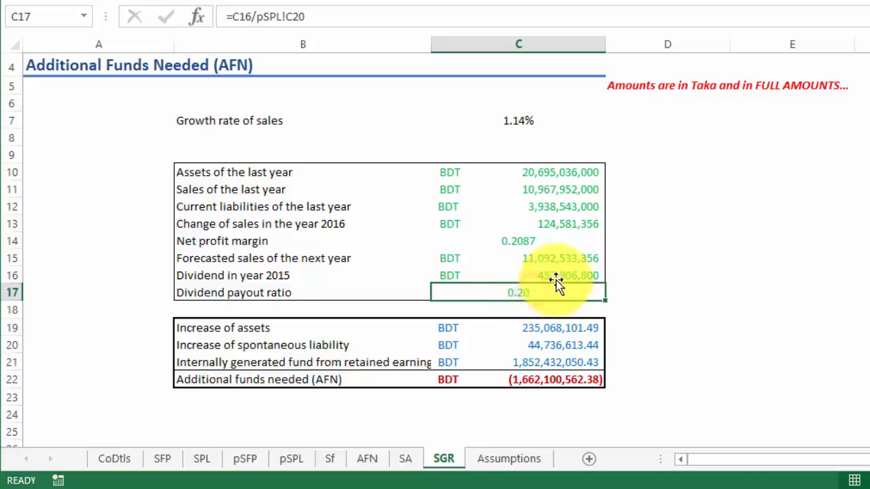
{"action": "left_click", "coordinate": [518, 276]}
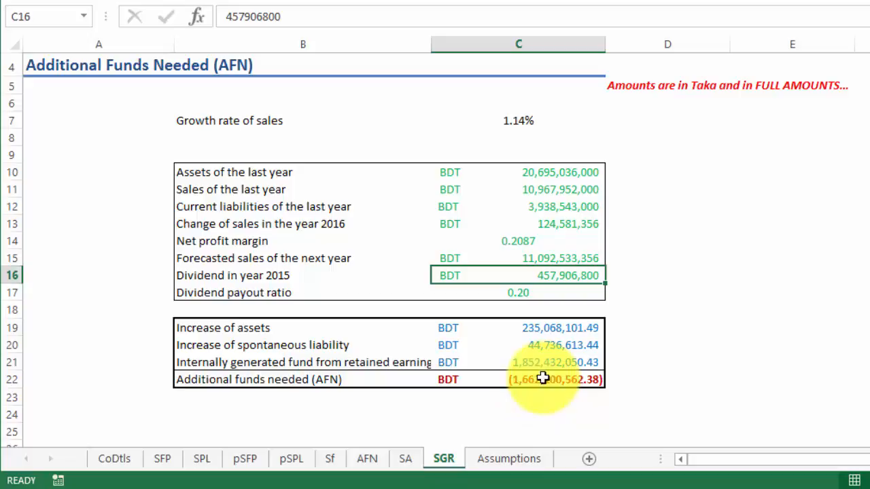
{"action": "mouse_move", "coordinate": [286, 388]}
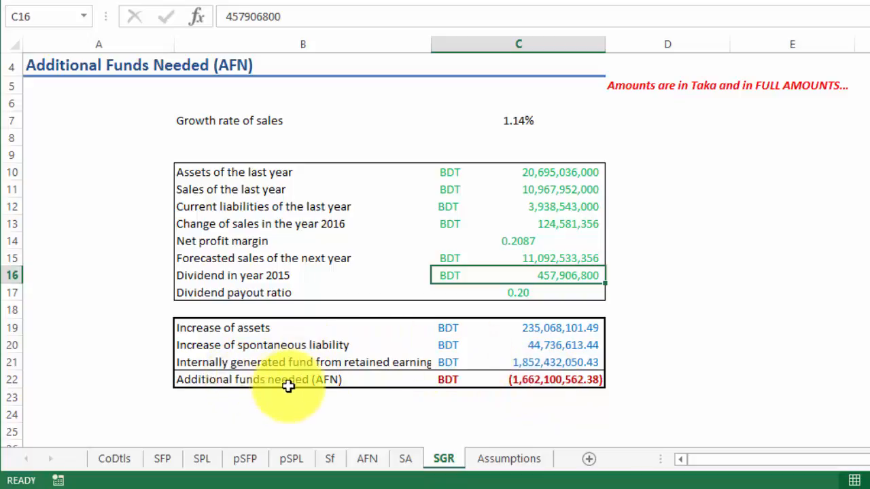
{"action": "left_click", "coordinate": [542, 328]}
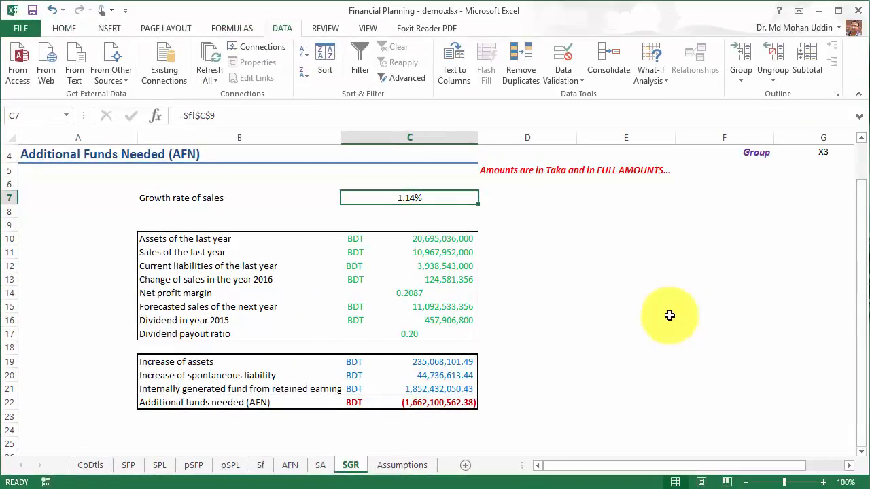
{"action": "mouse_move", "coordinate": [561, 411]}
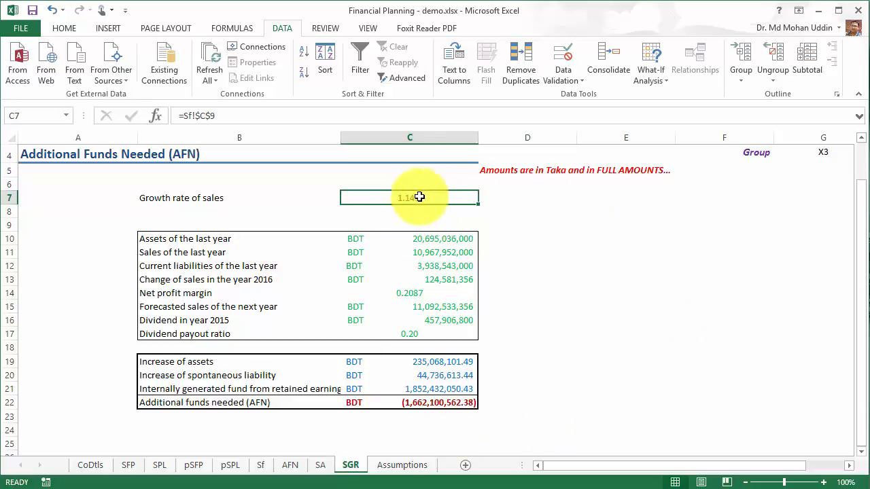
{"action": "mouse_move", "coordinate": [765, 282]}
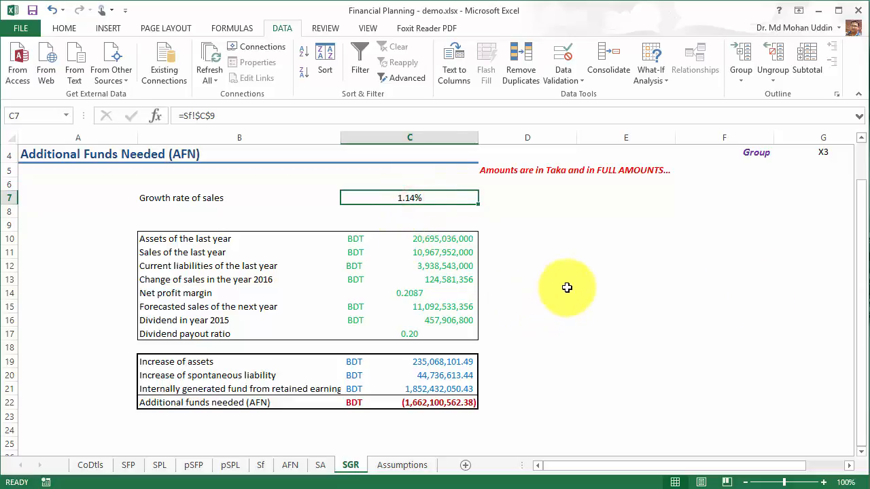
Step: Copy C7 and paste it back as a plain value of 1.14%
{"action": "key", "text": "ctrl+c"}
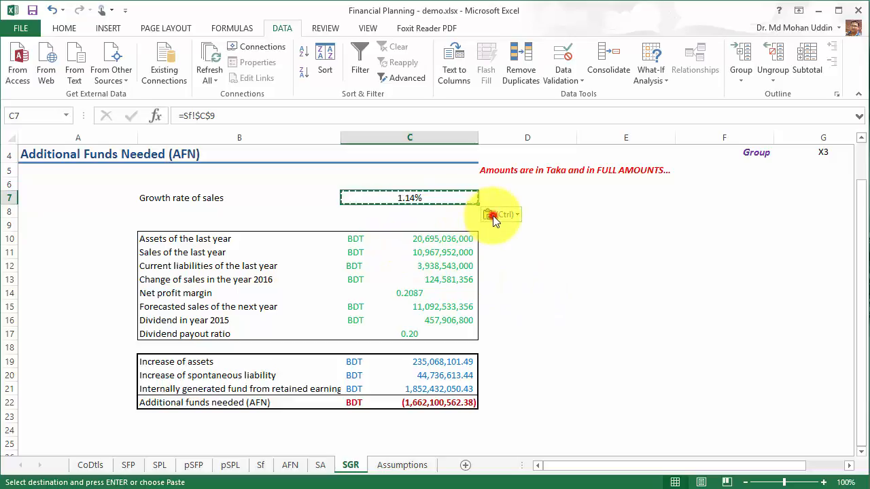
{"action": "left_click", "coordinate": [501, 215]}
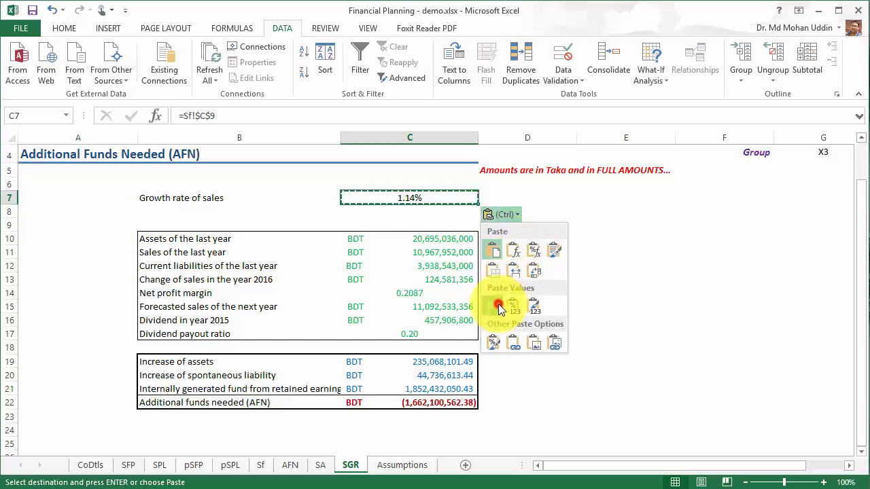
{"action": "left_click", "coordinate": [498, 306]}
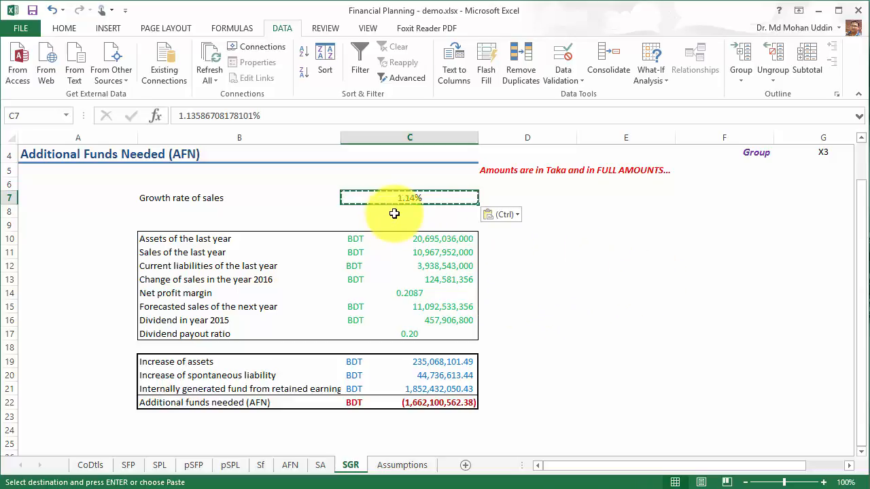
{"action": "mouse_move", "coordinate": [511, 255]}
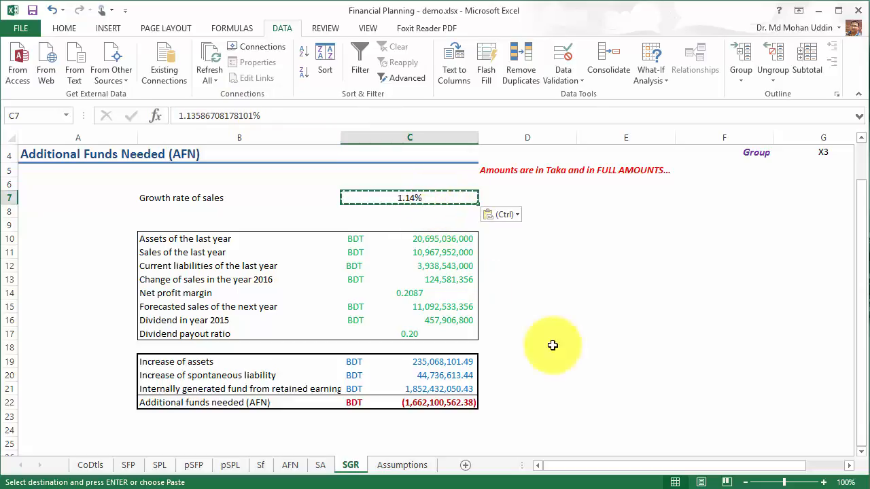
{"action": "left_click", "coordinate": [625, 361]}
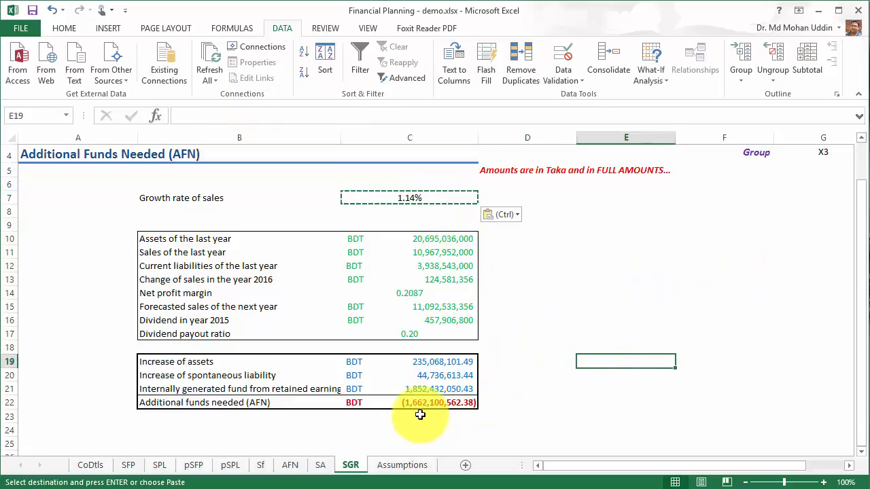
{"action": "mouse_move", "coordinate": [487, 318]}
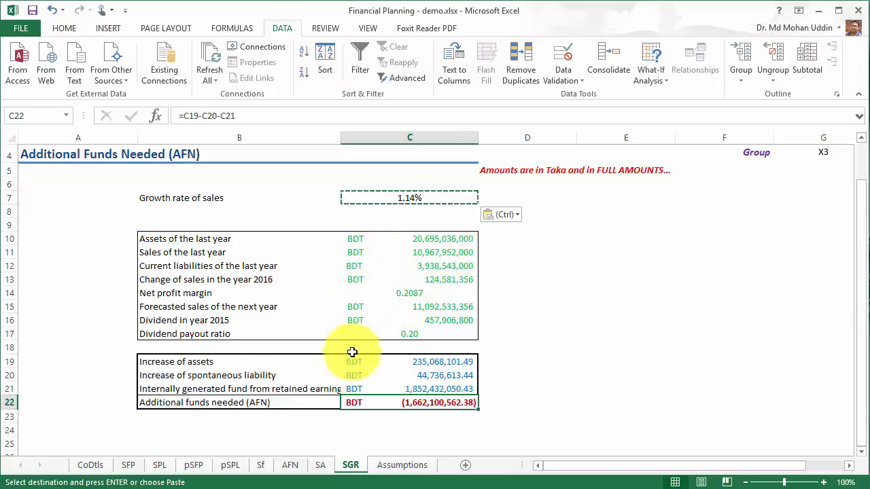
{"action": "left_click", "coordinate": [409, 198]}
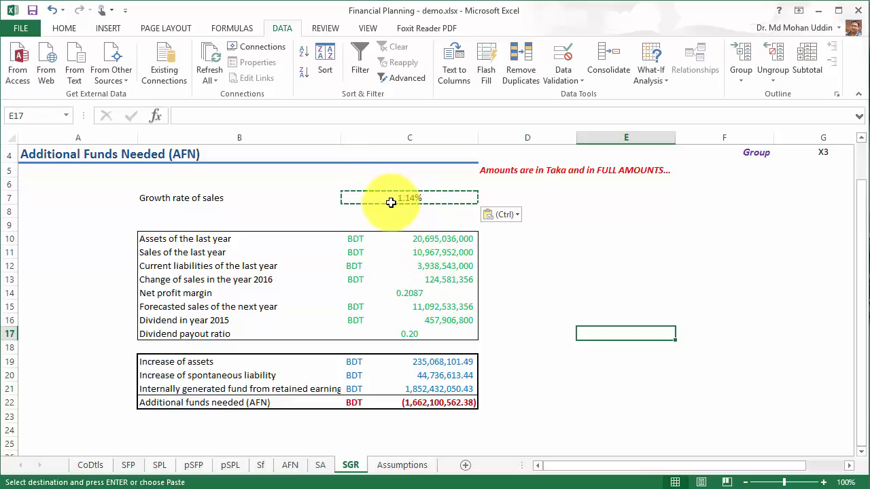
{"action": "mouse_move", "coordinate": [383, 238]}
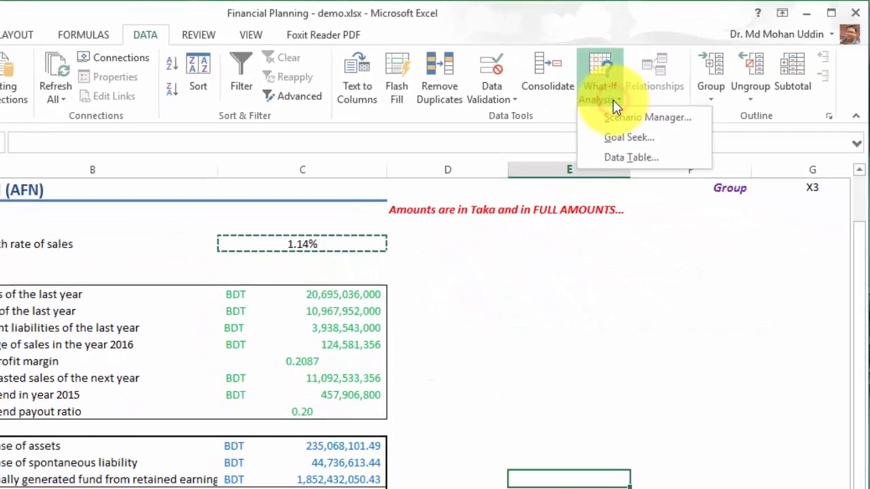
{"action": "mouse_move", "coordinate": [628, 137]}
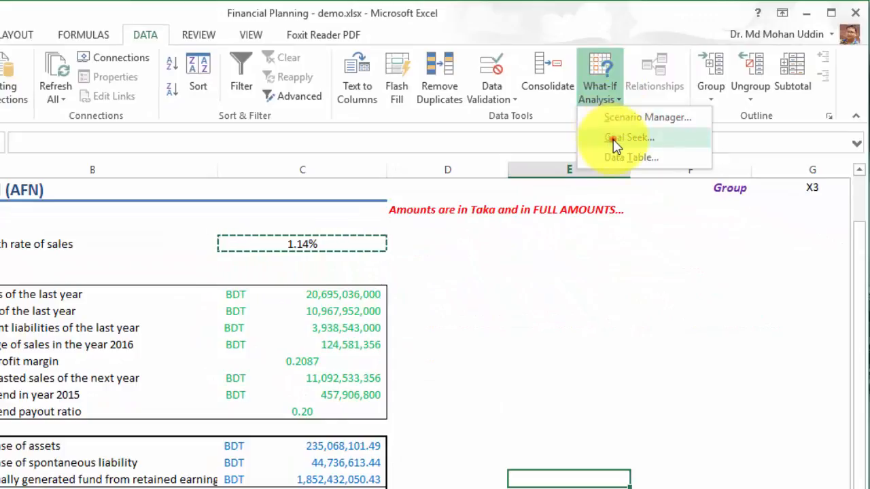
Step: Configure Goal Seek to set C22 to 0 by changing C7
{"action": "left_click", "coordinate": [628, 137]}
{"action": "type", "text": "0"}
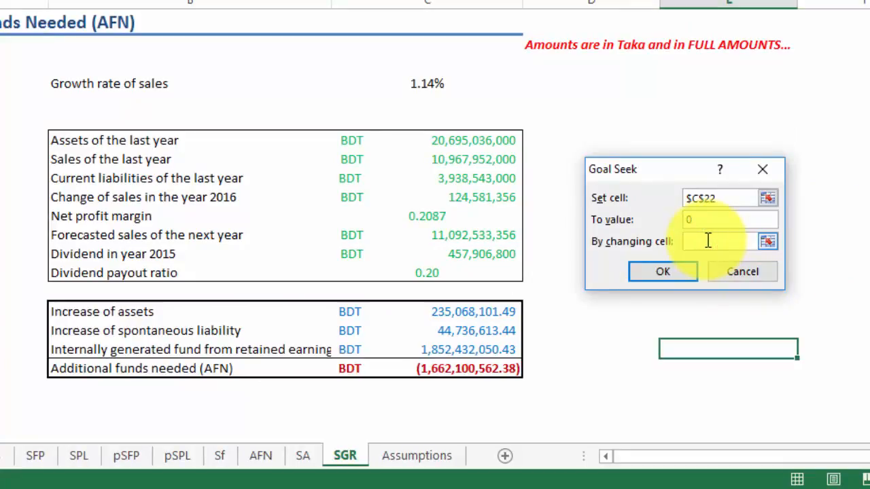
{"action": "left_click", "coordinate": [707, 241]}
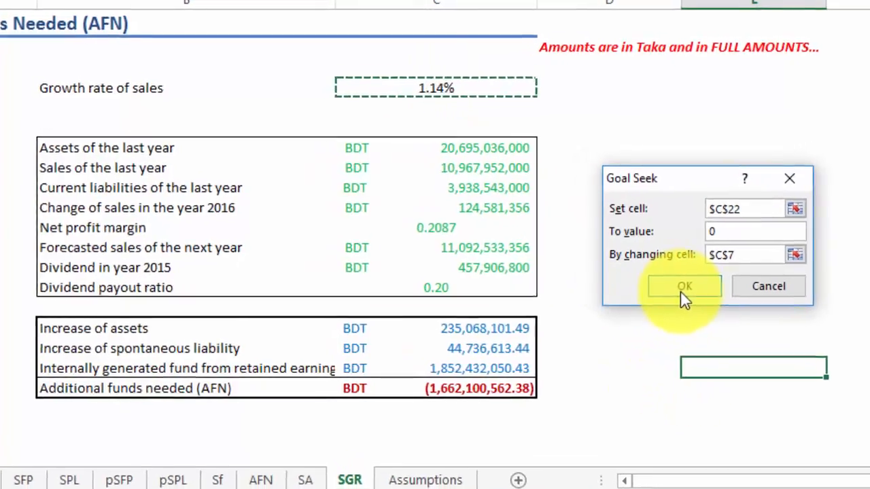
Step: Run Goal Seek, solving the growth rate at 12.27% for zero AFN
{"action": "left_click", "coordinate": [684, 285]}
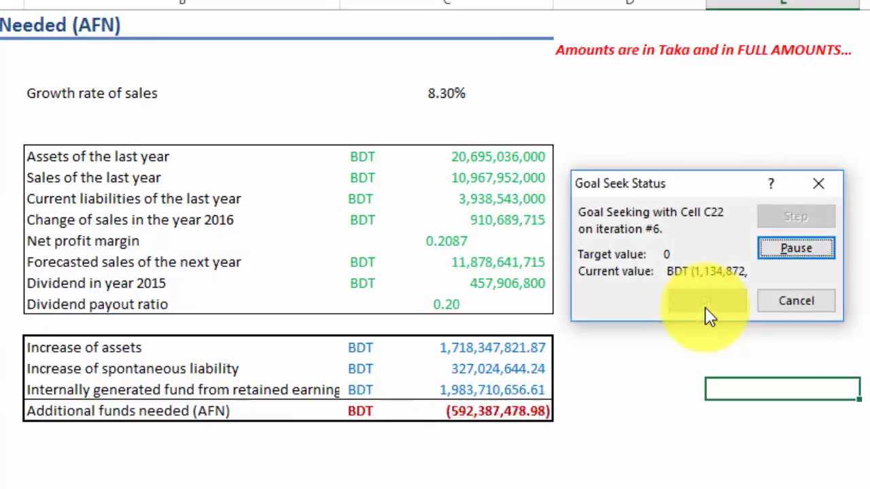
{"action": "left_click", "coordinate": [705, 302]}
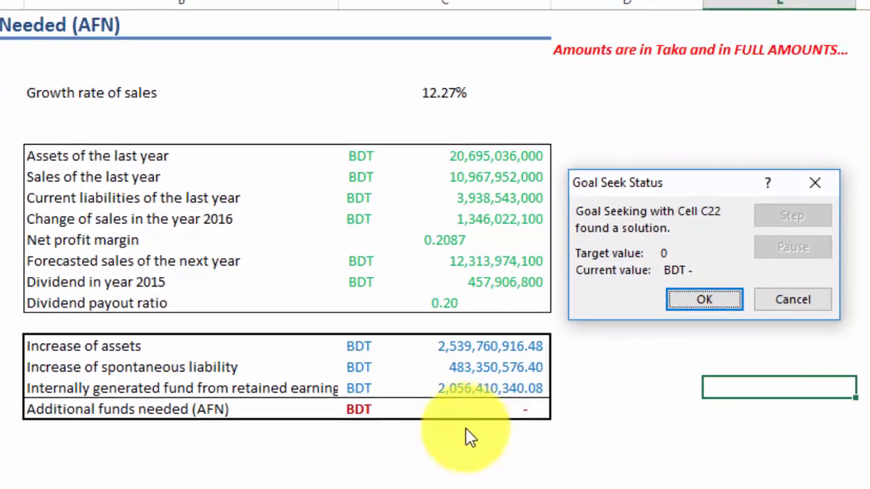
{"action": "mouse_move", "coordinate": [486, 420]}
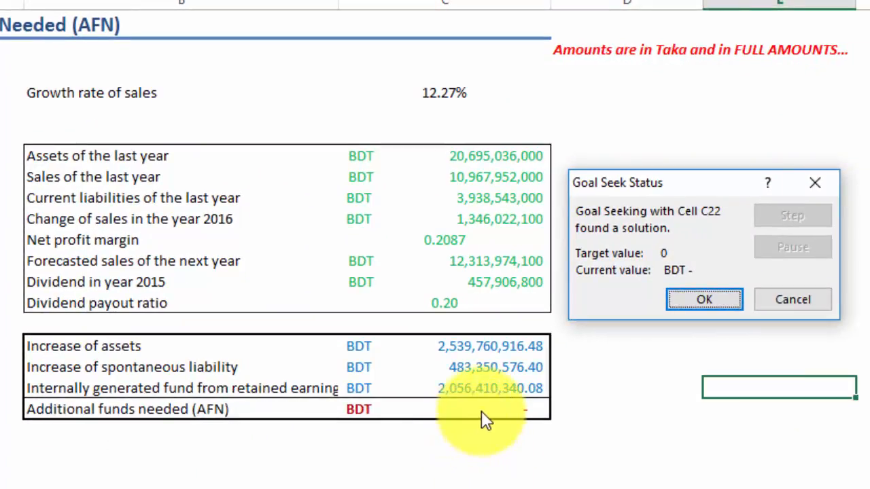
{"action": "mouse_move", "coordinate": [608, 367]}
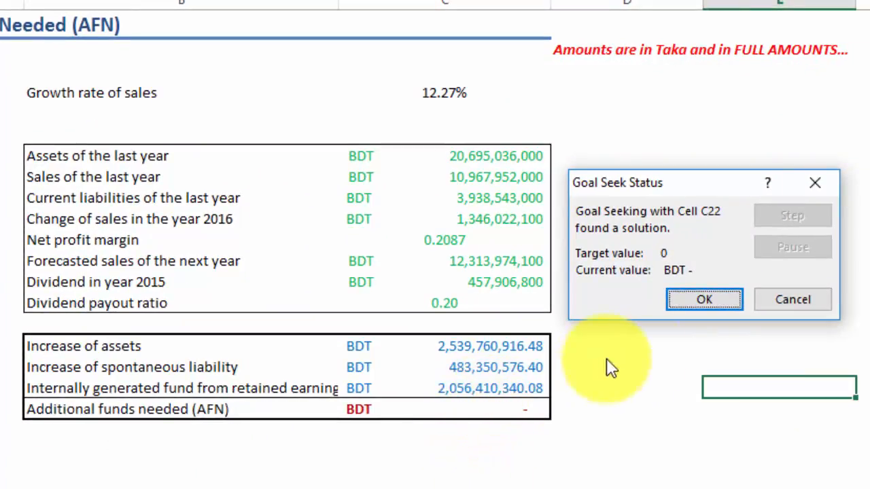
{"action": "mouse_move", "coordinate": [435, 119]}
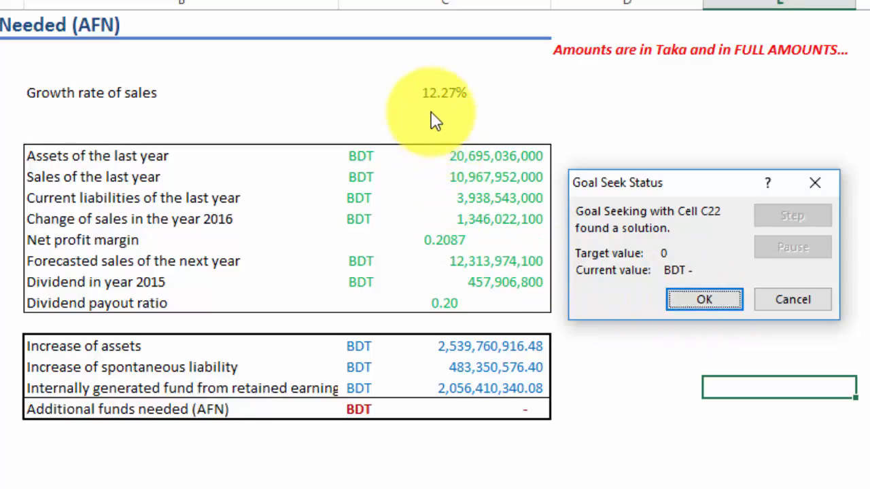
{"action": "mouse_move", "coordinate": [476, 108]}
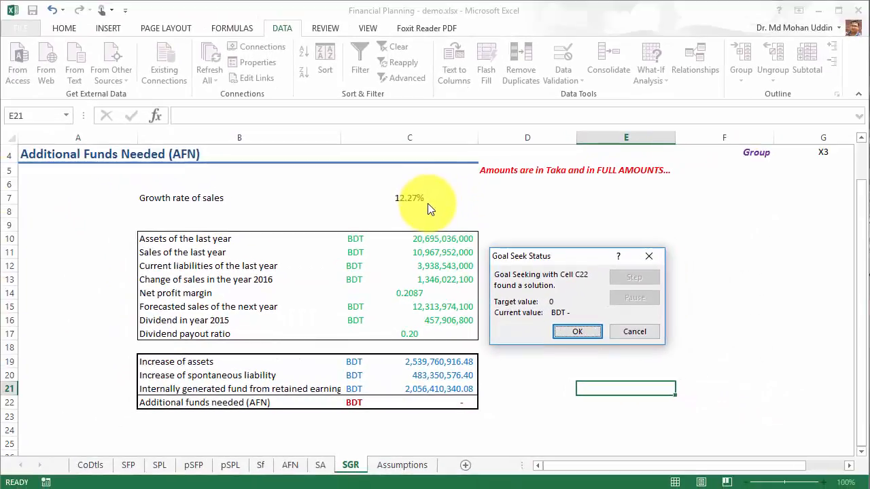
{"action": "mouse_move", "coordinate": [441, 413]}
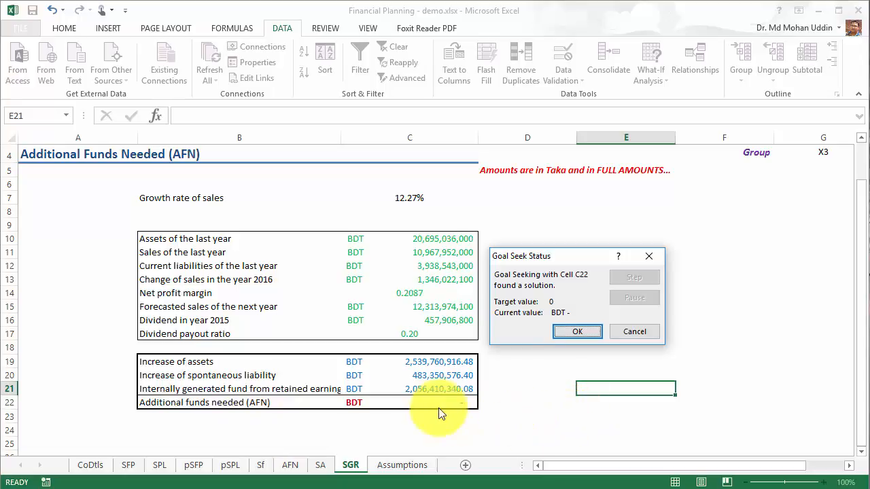
{"action": "mouse_move", "coordinate": [557, 367]}
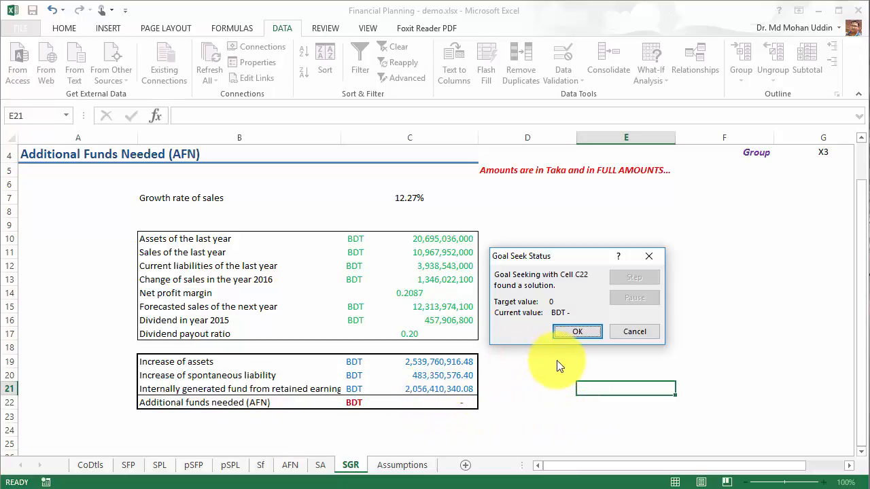